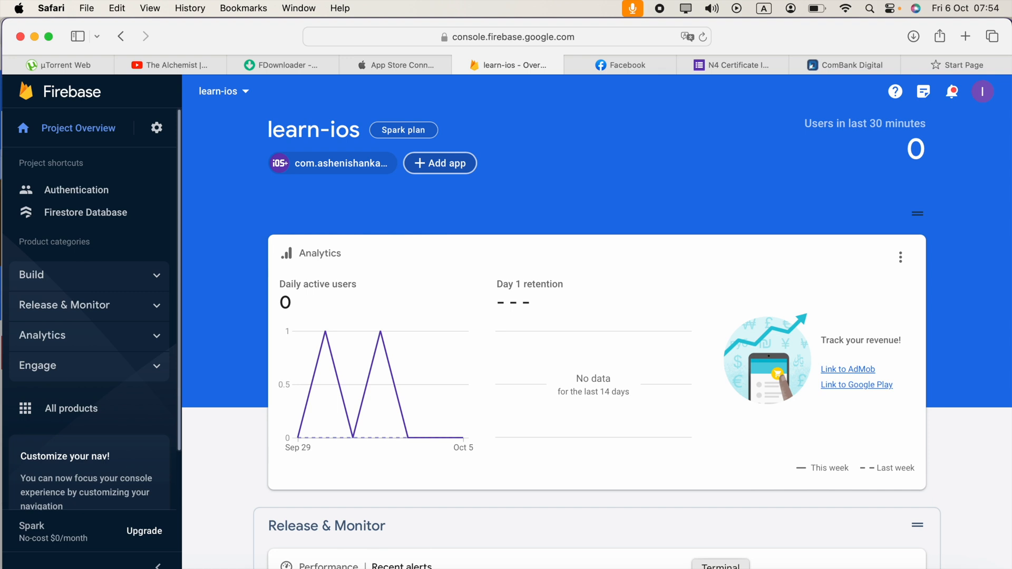
{"action": "mouse_move", "coordinate": [78, 127]}
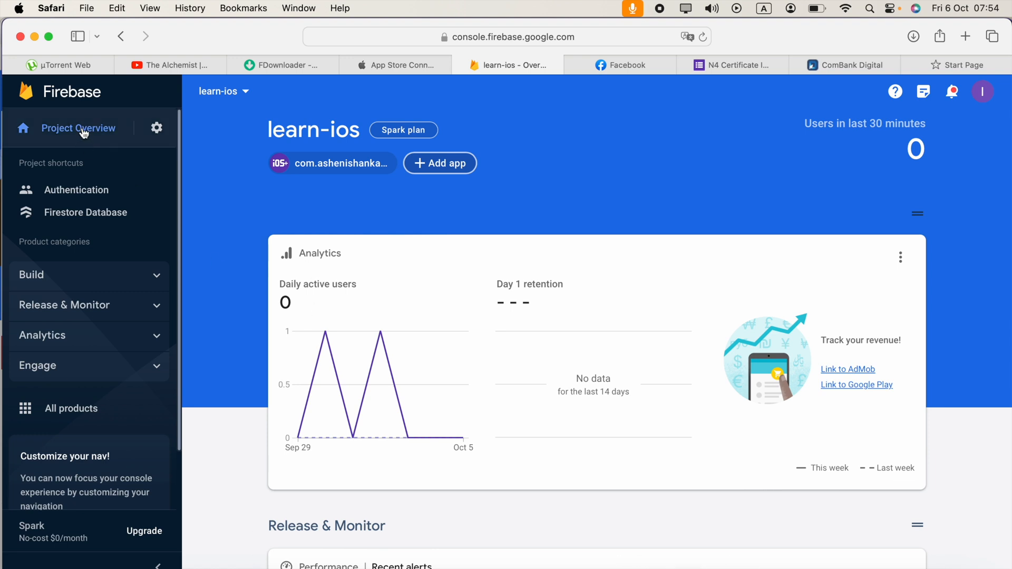
{"action": "mouse_move", "coordinate": [452, 171]}
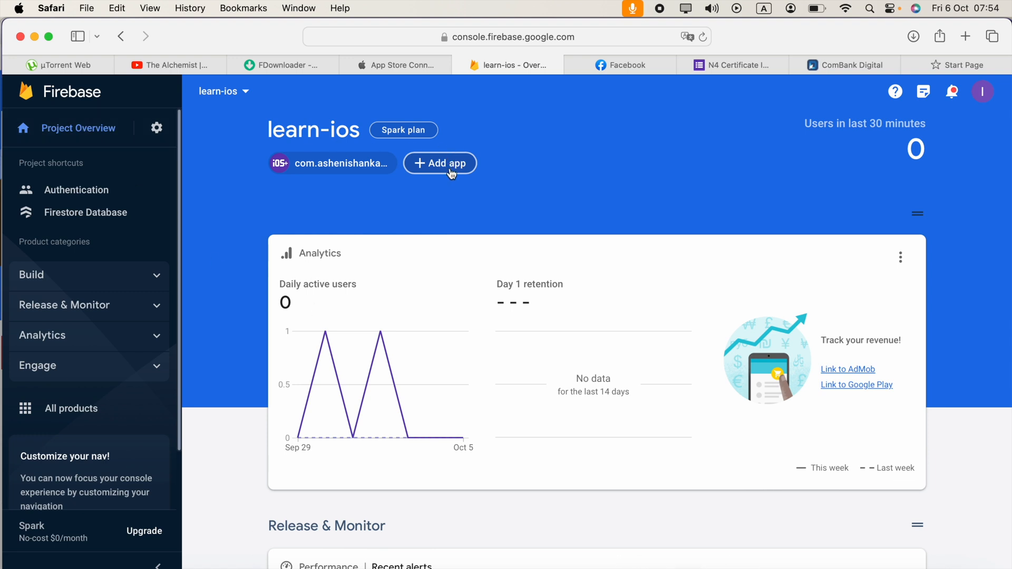
{"action": "mouse_move", "coordinate": [87, 101]}
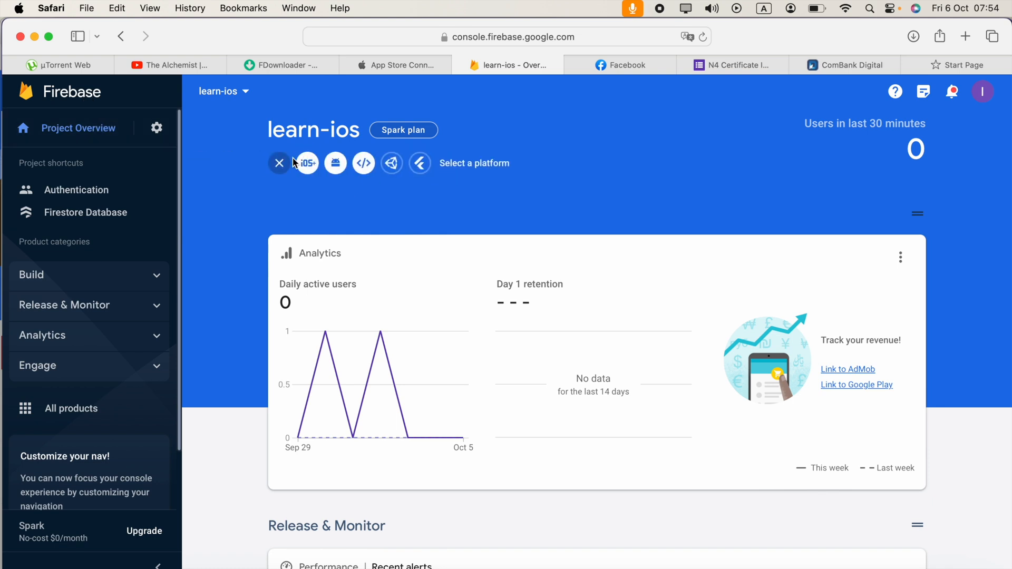
- Show the Fix Grammer target's signing settings with bundle ID com.ashenishanka.Fix-Grammar
{"action": "left_click", "coordinate": [307, 163]}
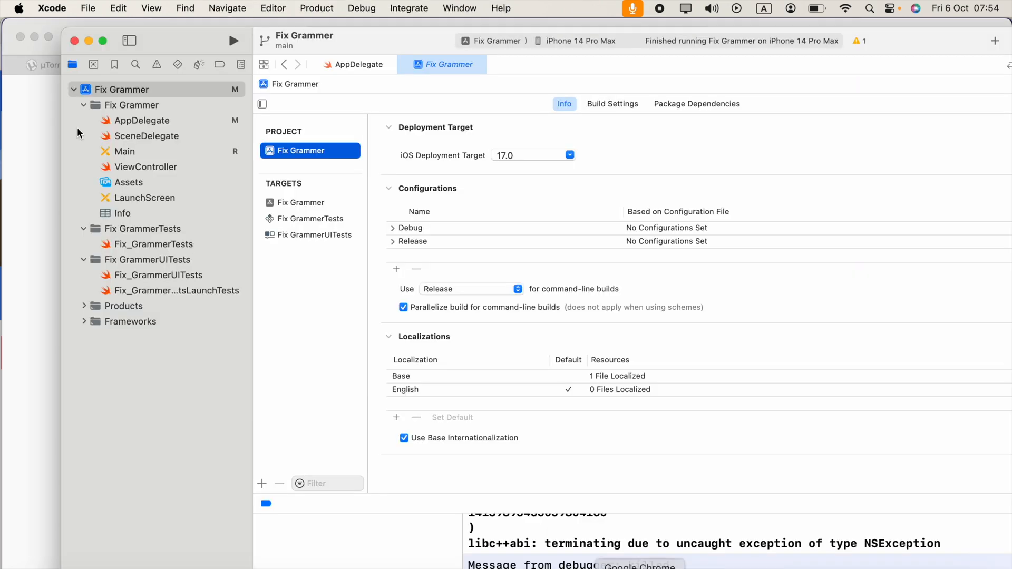
{"action": "left_click", "coordinate": [696, 103]}
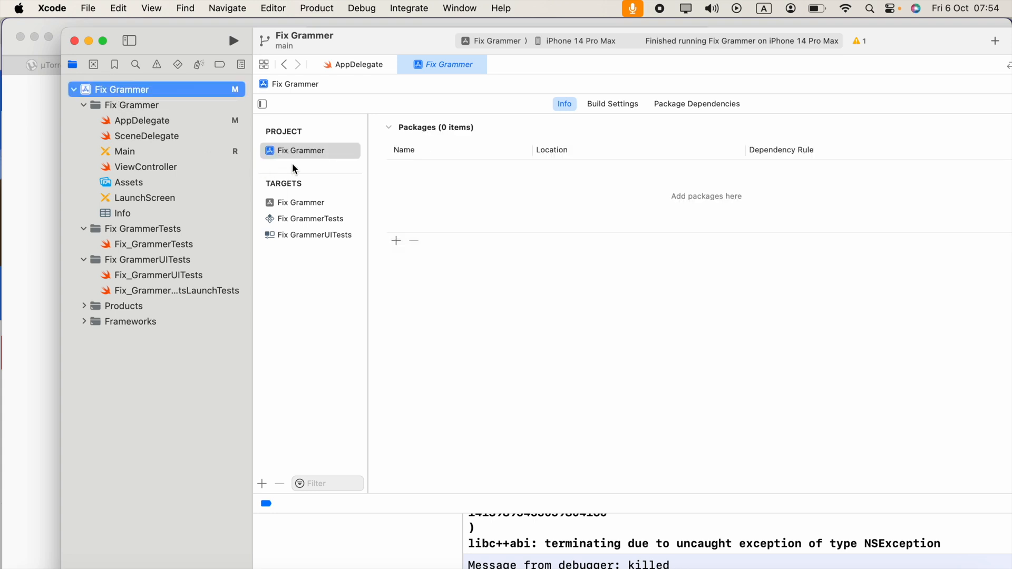
{"action": "left_click", "coordinate": [301, 202]}
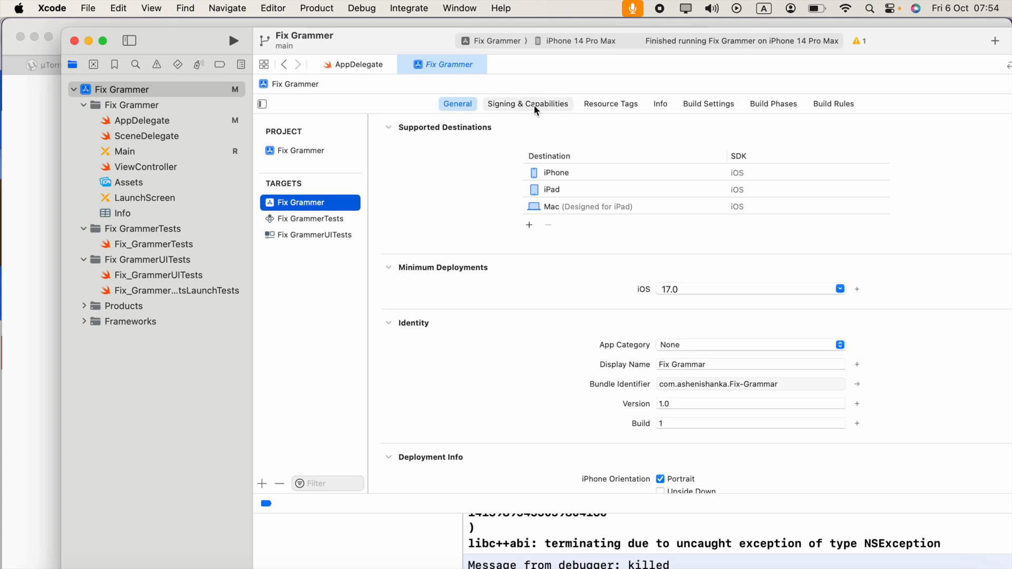
{"action": "left_click", "coordinate": [527, 103]}
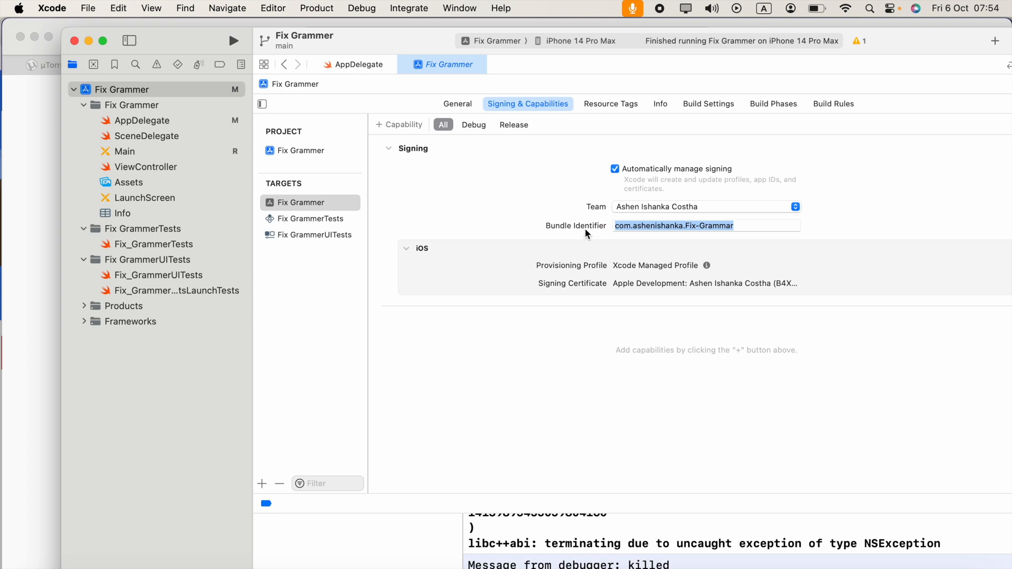
{"action": "mouse_move", "coordinate": [643, 266]}
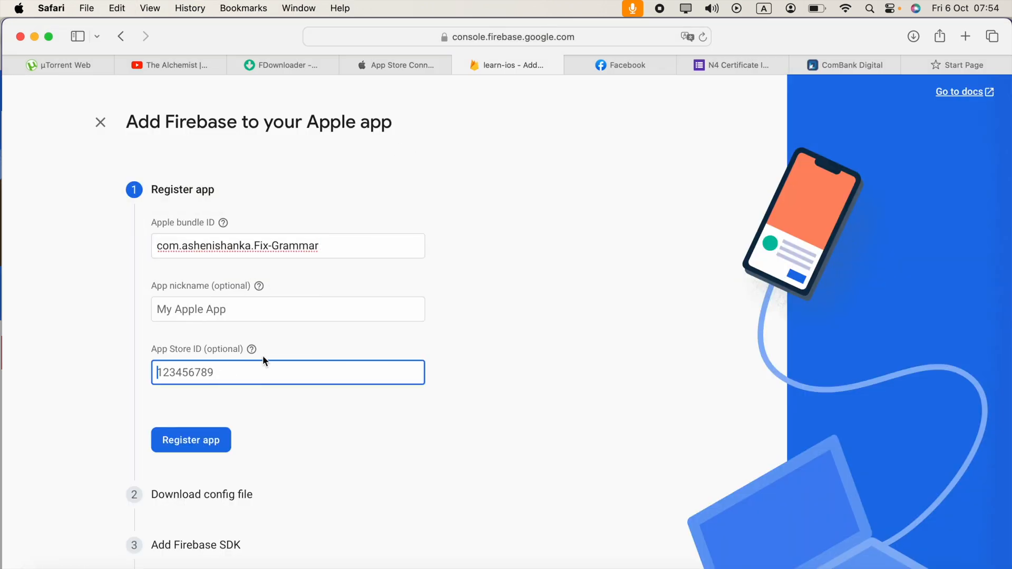
{"action": "mouse_move", "coordinate": [251, 349]}
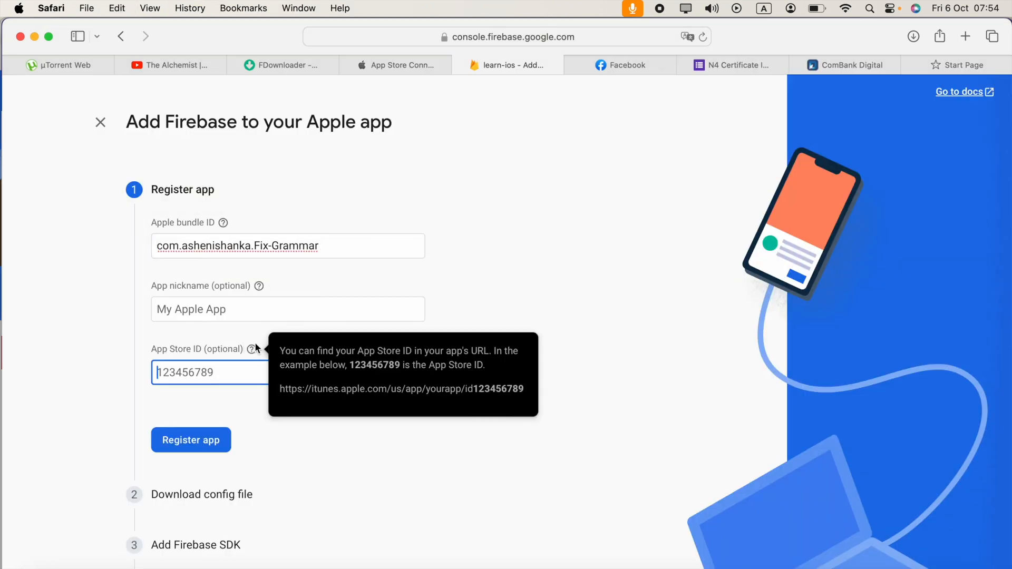
{"action": "mouse_move", "coordinate": [211, 360]}
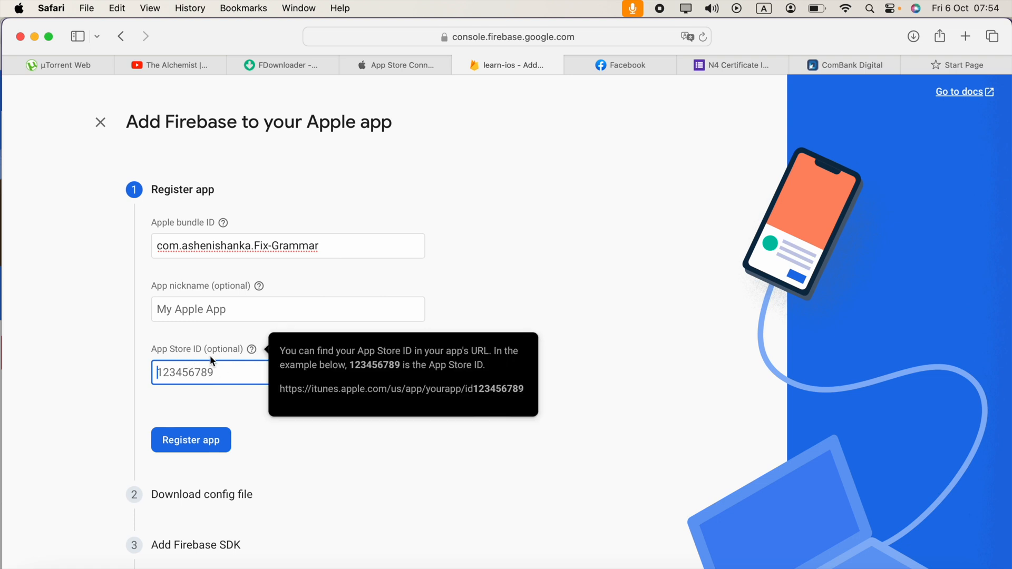
- Register the Apple app com.ashenishanka.Fix-Grammar in Firebase Console
{"action": "left_click", "coordinate": [190, 439]}
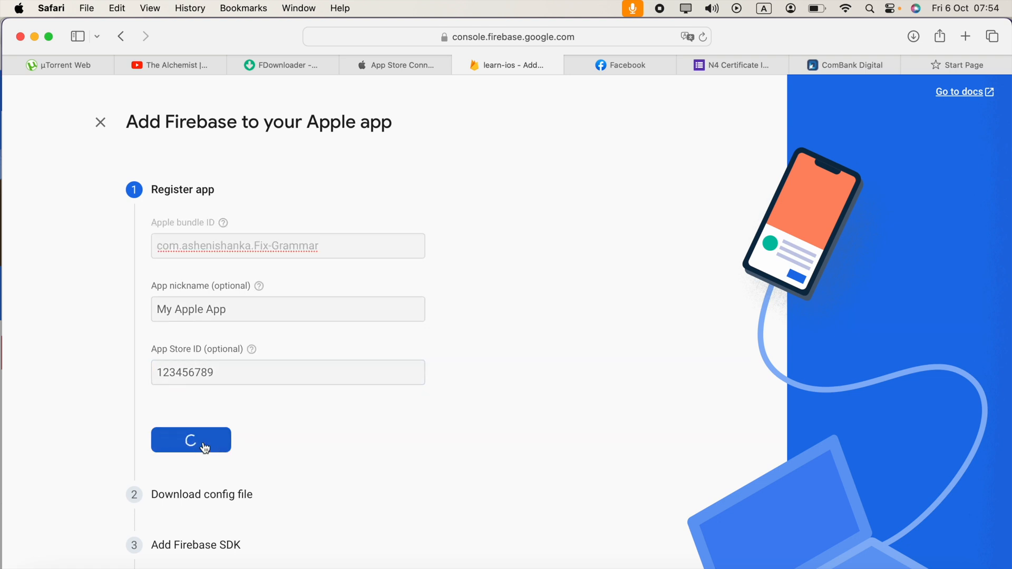
{"action": "left_click", "coordinate": [191, 440]}
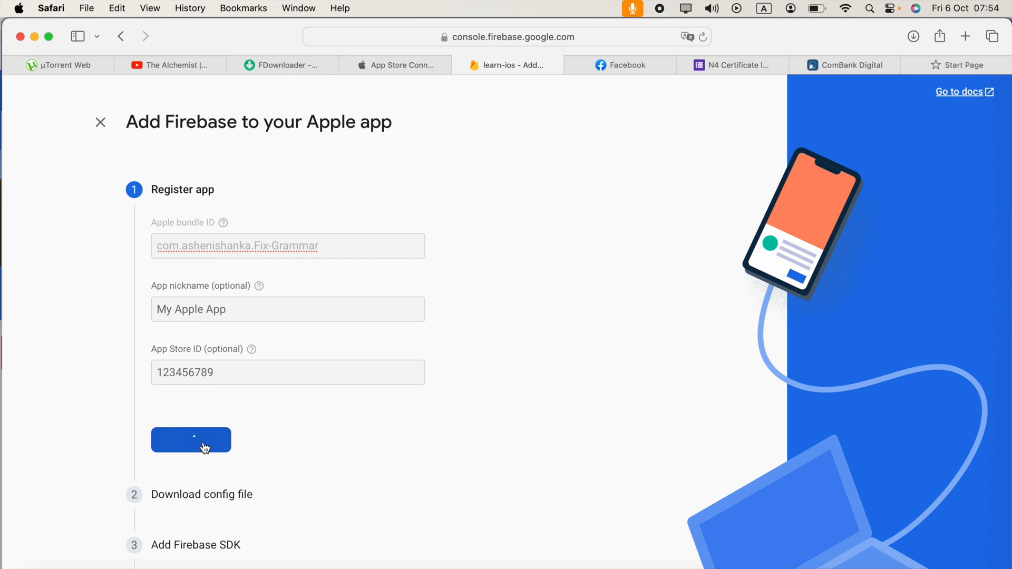
{"action": "left_click", "coordinate": [191, 439]}
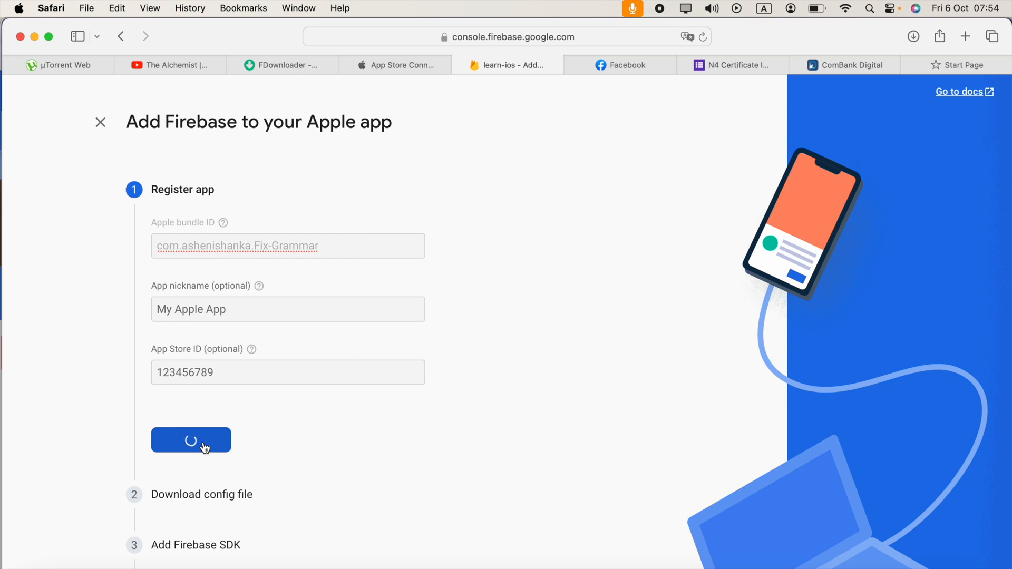
{"action": "left_click", "coordinate": [190, 439]}
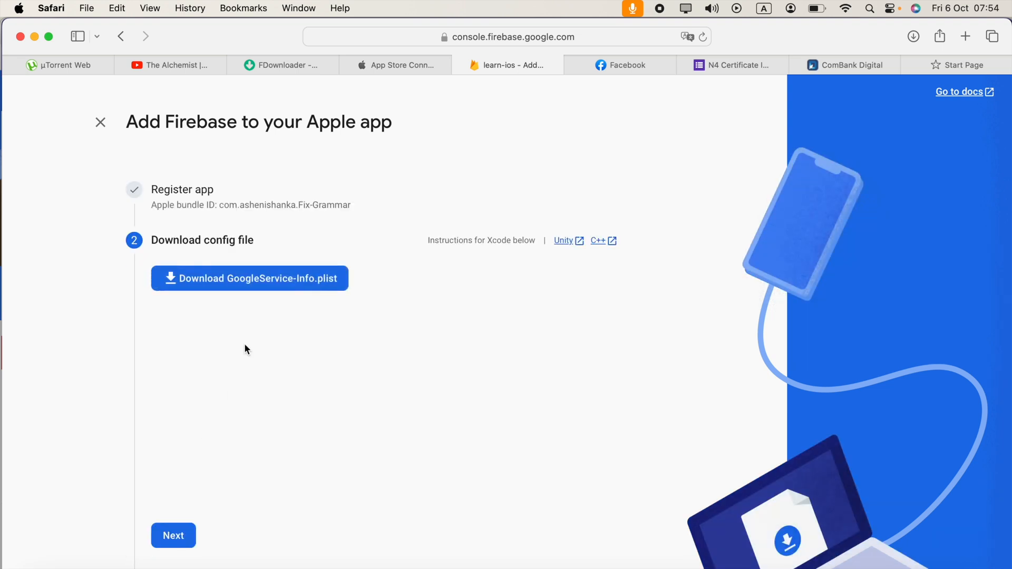
- Download the GoogleService-Info.plist config file from Firebase Console
{"action": "left_click", "coordinate": [249, 278]}
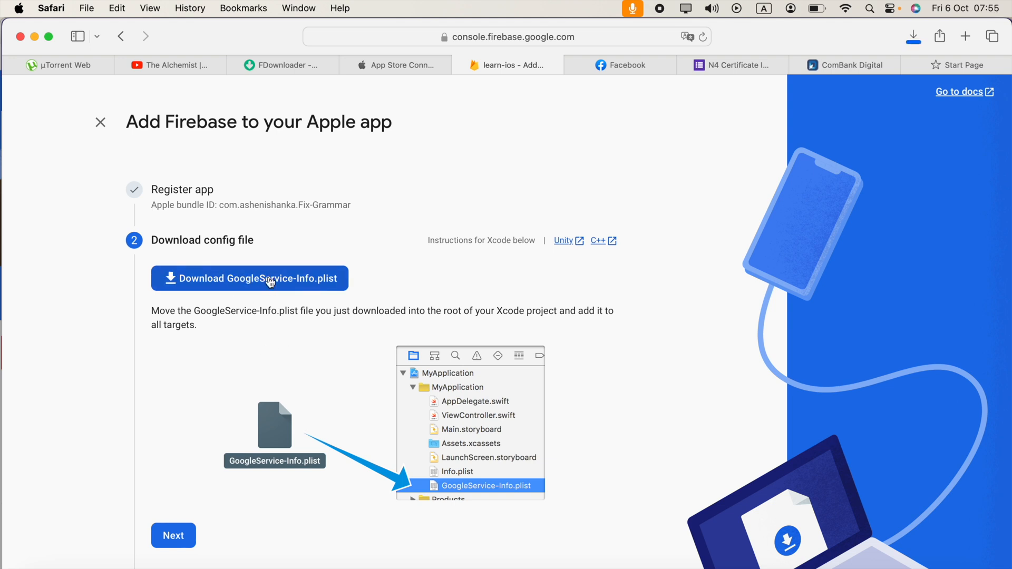
{"action": "left_click", "coordinate": [250, 278]}
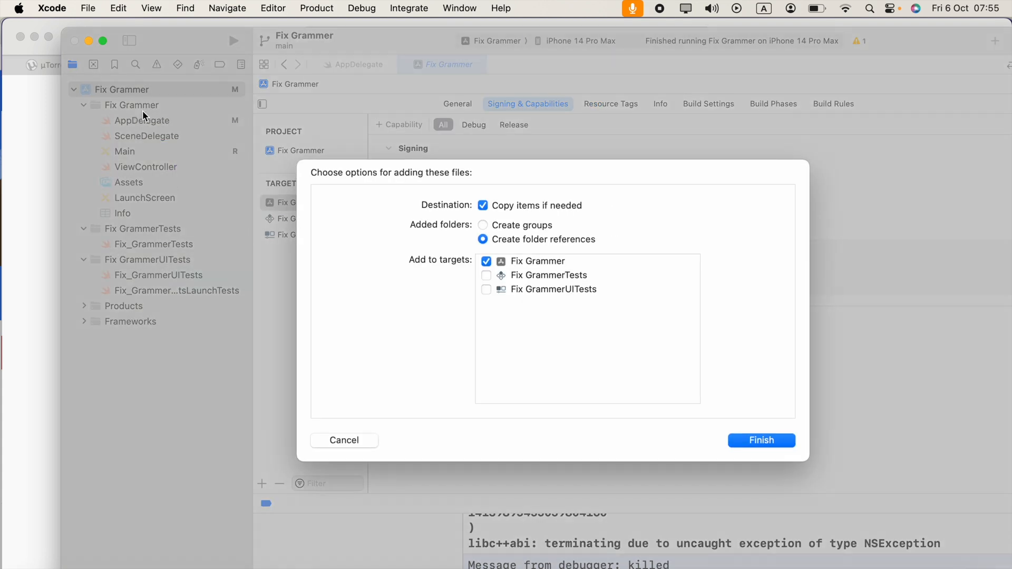
{"action": "mouse_move", "coordinate": [534, 234]}
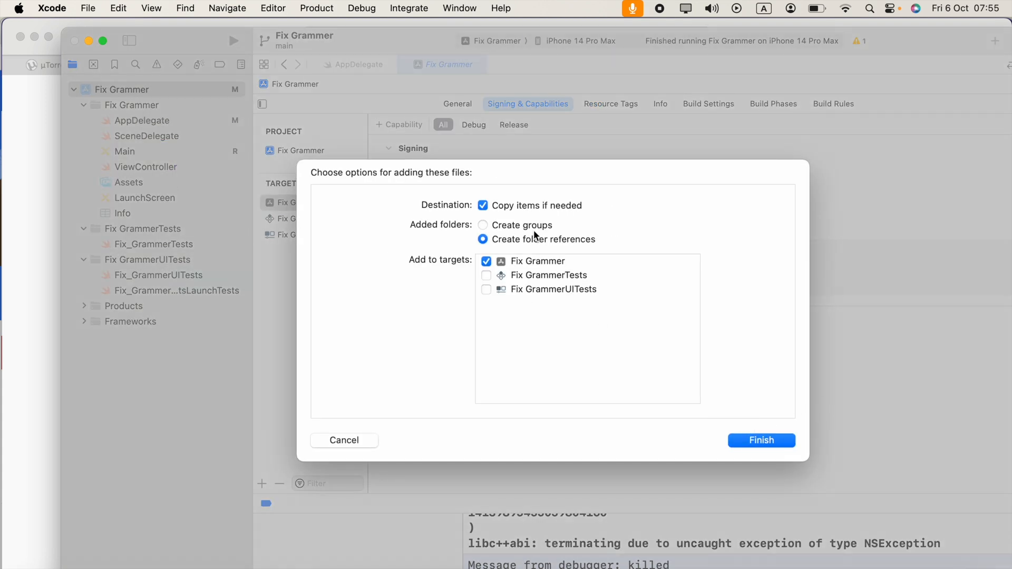
- Copy the GoogleService-Info plist into the project, added to the Fix Grammer target
{"action": "left_click", "coordinate": [761, 440]}
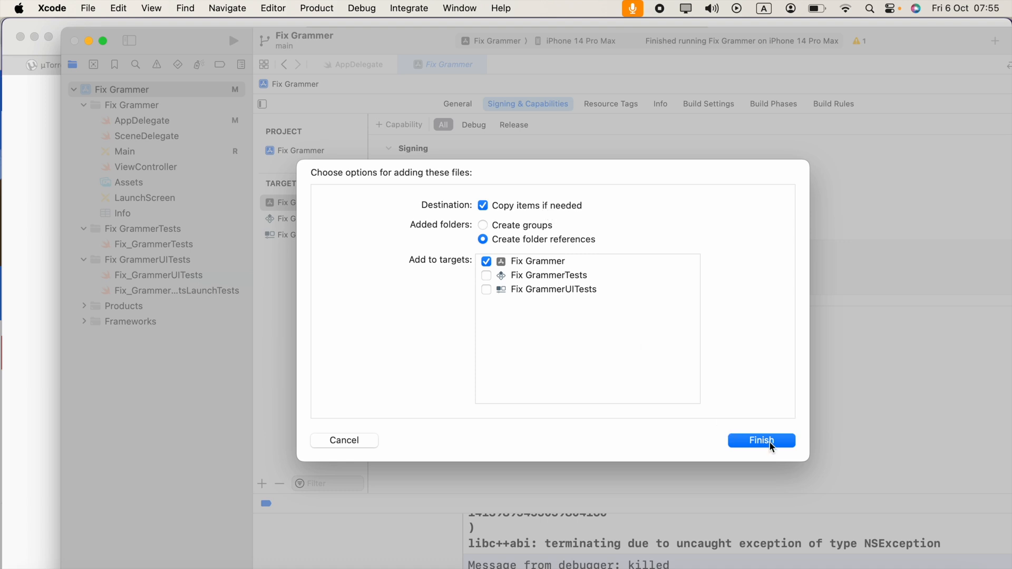
{"action": "left_click", "coordinate": [761, 440]}
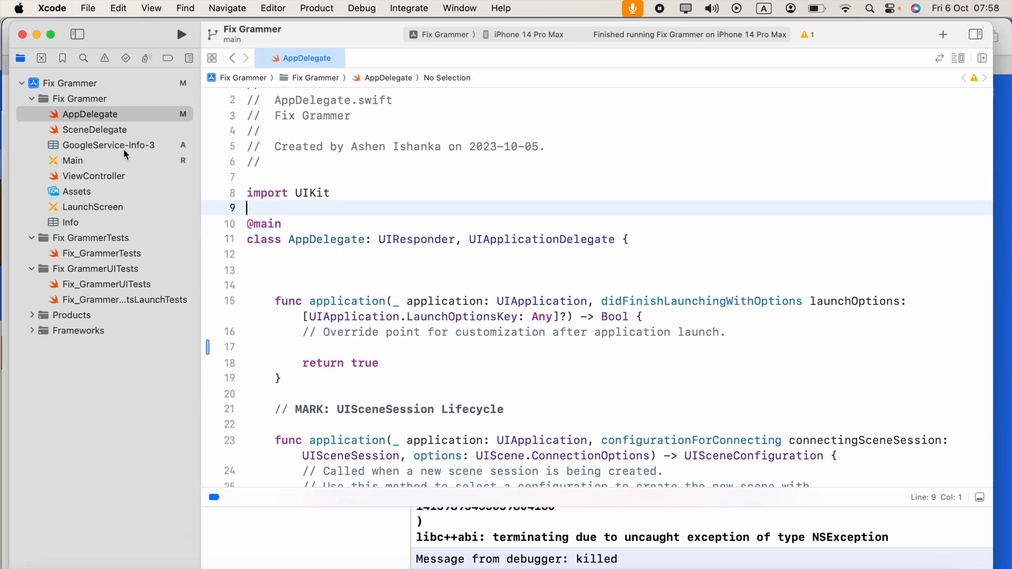
{"action": "mouse_move", "coordinate": [127, 148]}
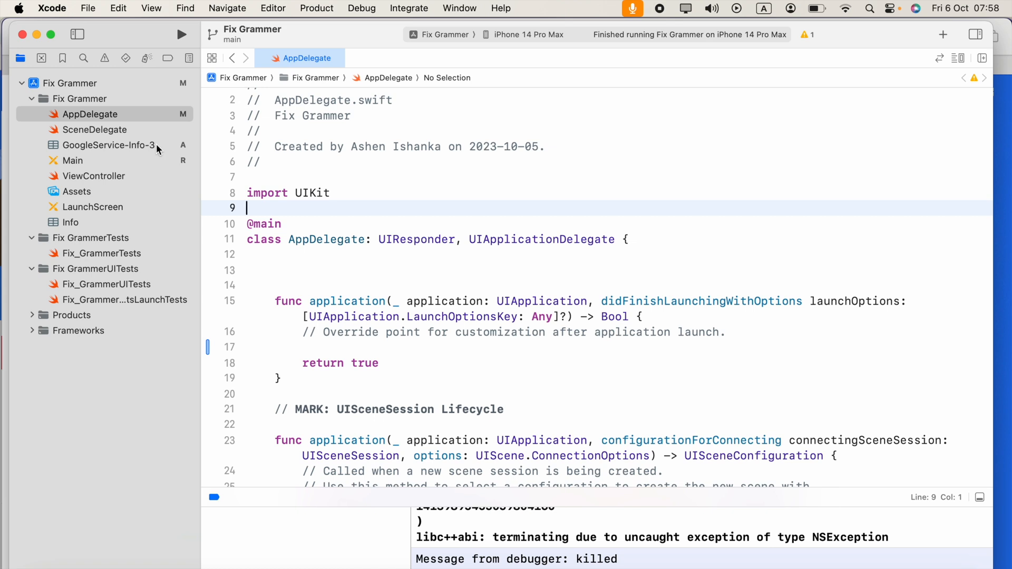
{"action": "mouse_move", "coordinate": [159, 149]}
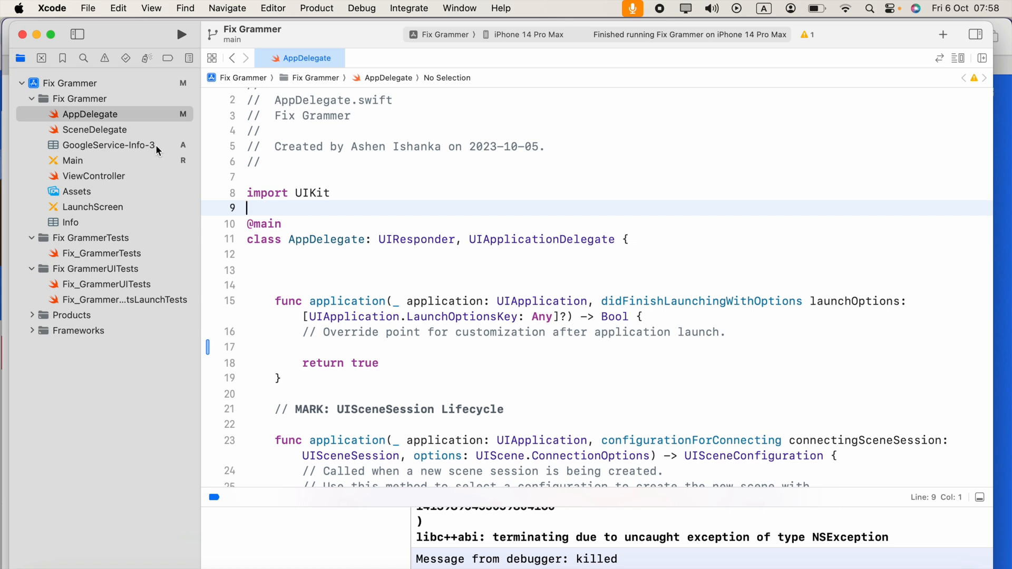
{"action": "mouse_move", "coordinate": [118, 152]}
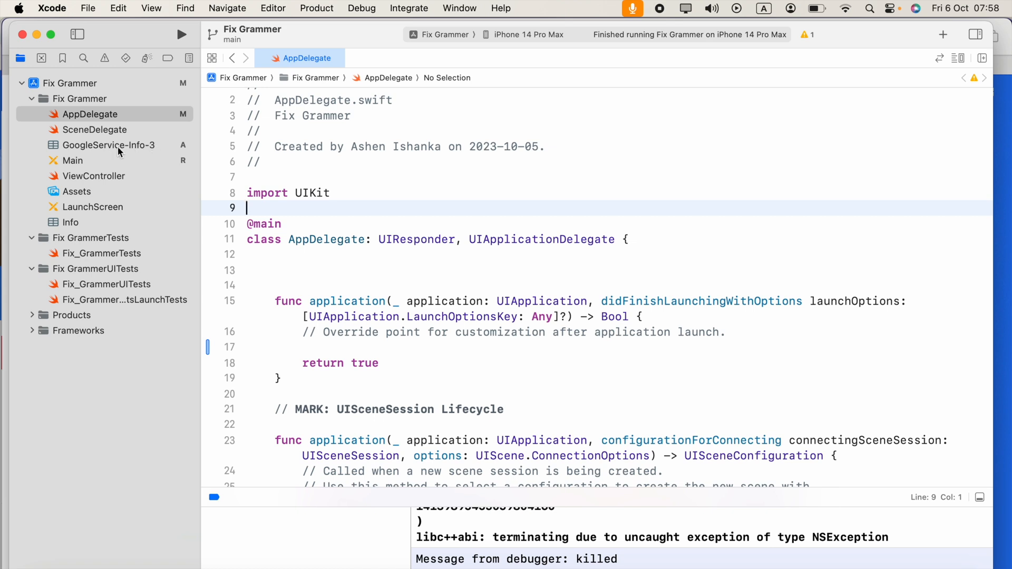
- Rename GoogleService-Info-3 to GoogleService-Info and view its Firebase keys
{"action": "left_click", "coordinate": [109, 144]}
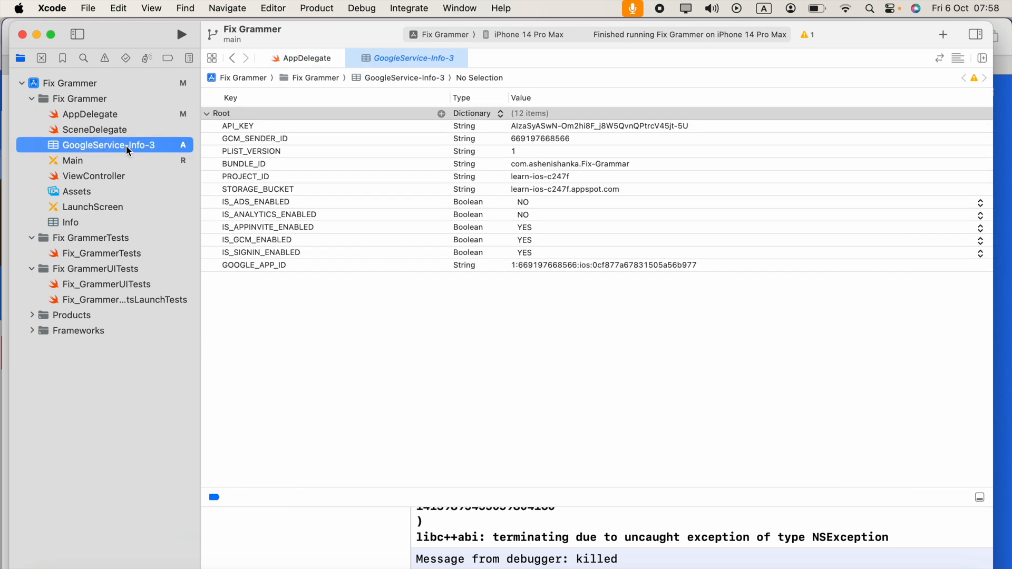
{"action": "double_click", "coordinate": [103, 145]}
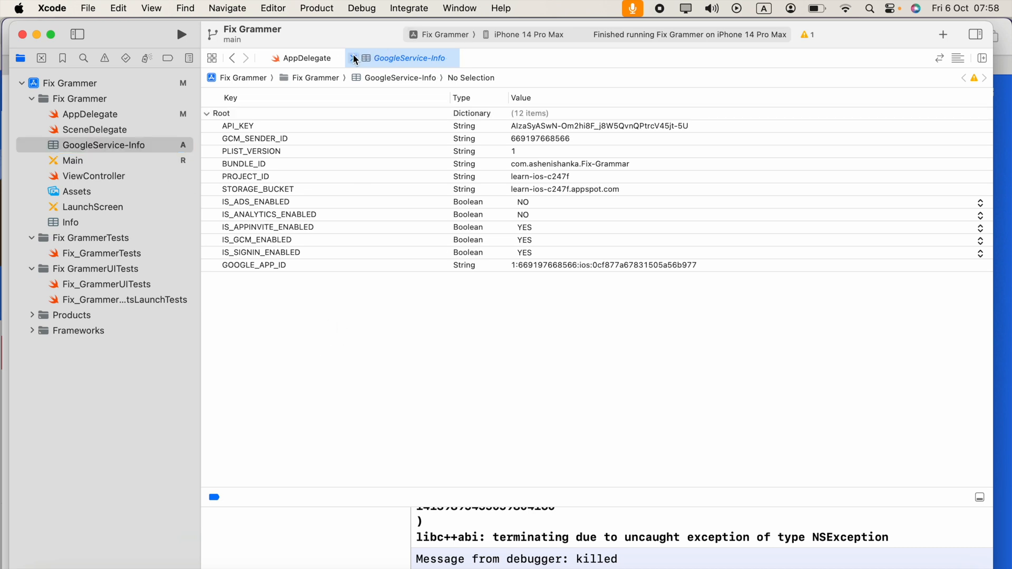
- Close the GoogleService-Info tab and begin adding a package dependency
{"action": "left_click", "coordinate": [88, 8]}
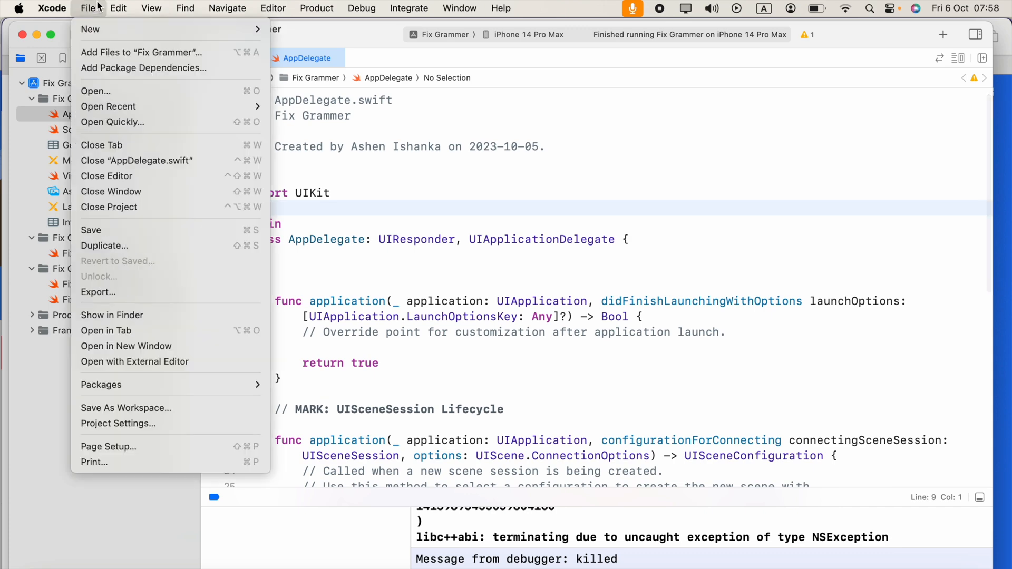
{"action": "mouse_move", "coordinate": [143, 68]}
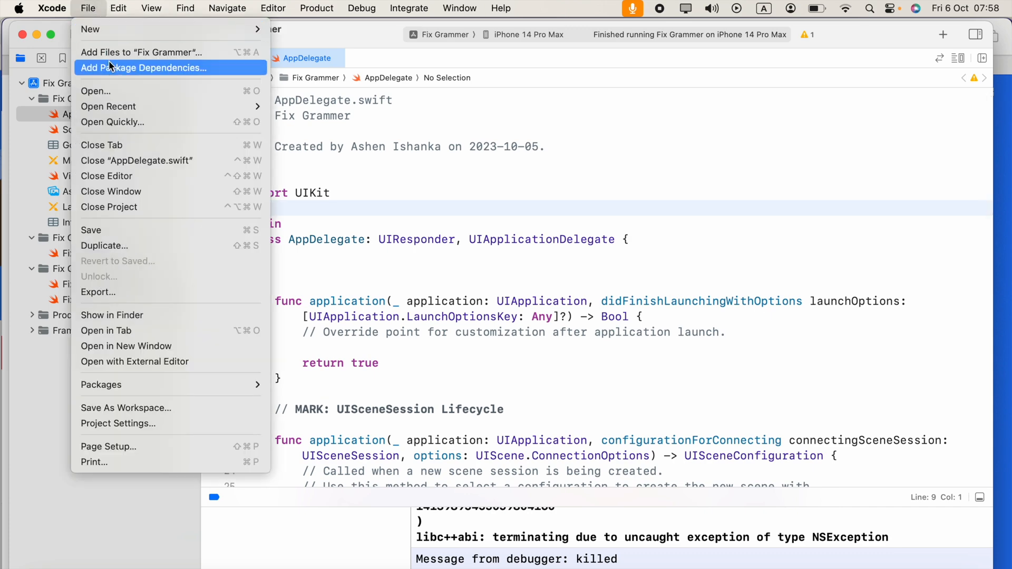
{"action": "key", "text": "Escape"}
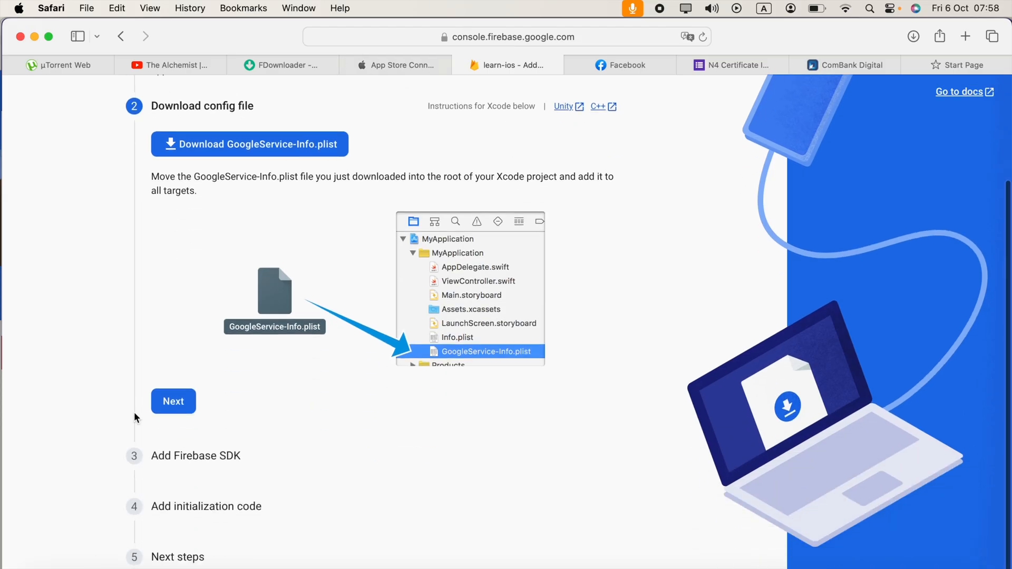
- Advance Firebase to the Add Firebase SDK step and copy the firebase-ios-sdk URL
{"action": "left_click", "coordinate": [173, 400]}
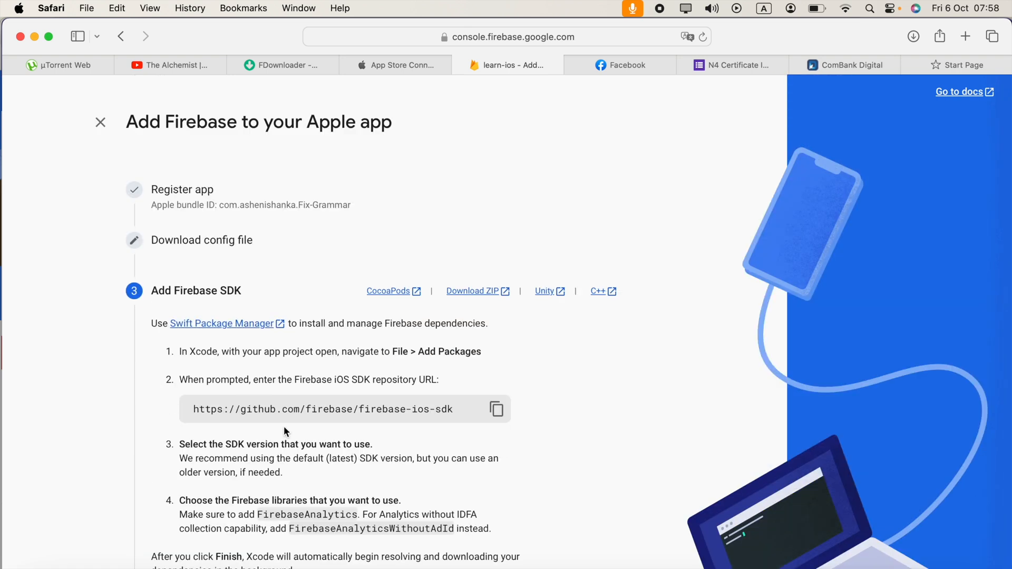
{"action": "mouse_move", "coordinate": [316, 364]}
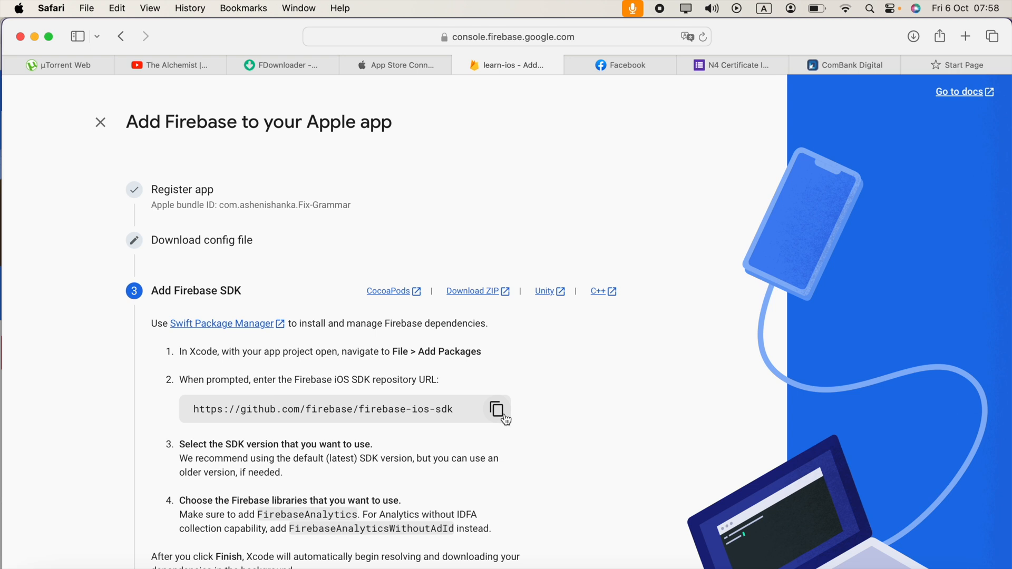
{"action": "left_click", "coordinate": [497, 410]}
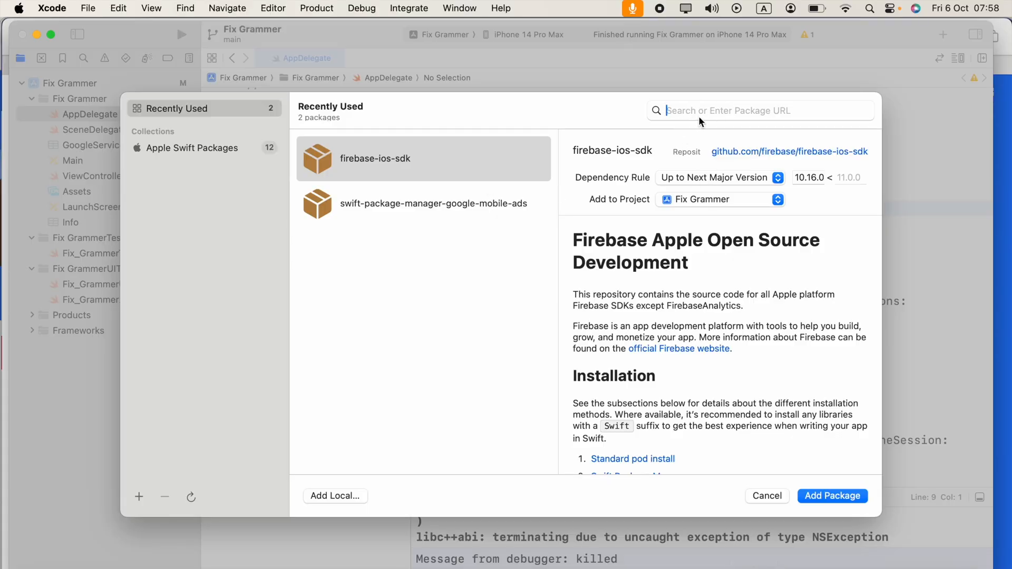
{"action": "type", "text": "https://github.com/firebase/firebase-ios-sdk"}
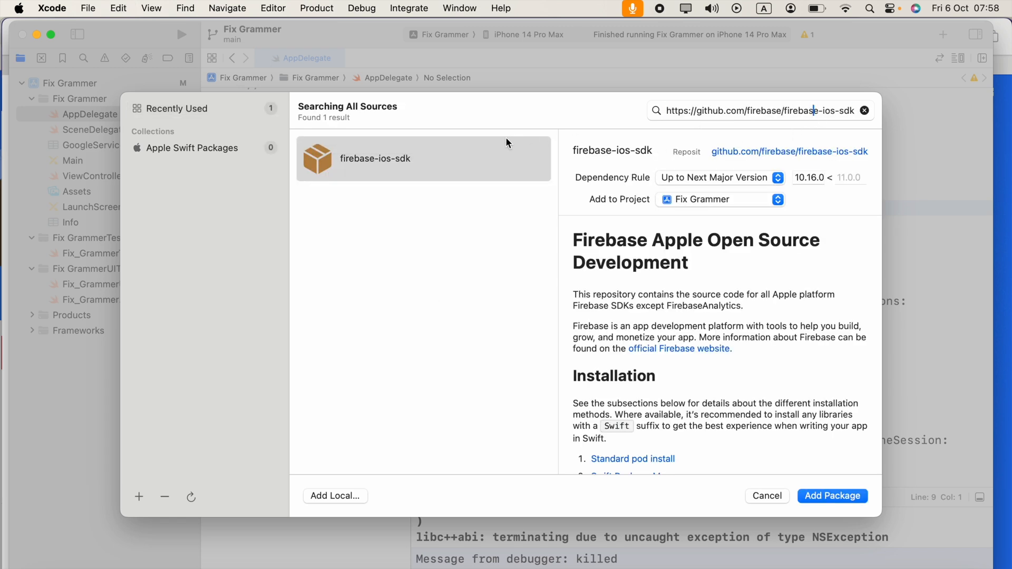
{"action": "left_click", "coordinate": [423, 158]}
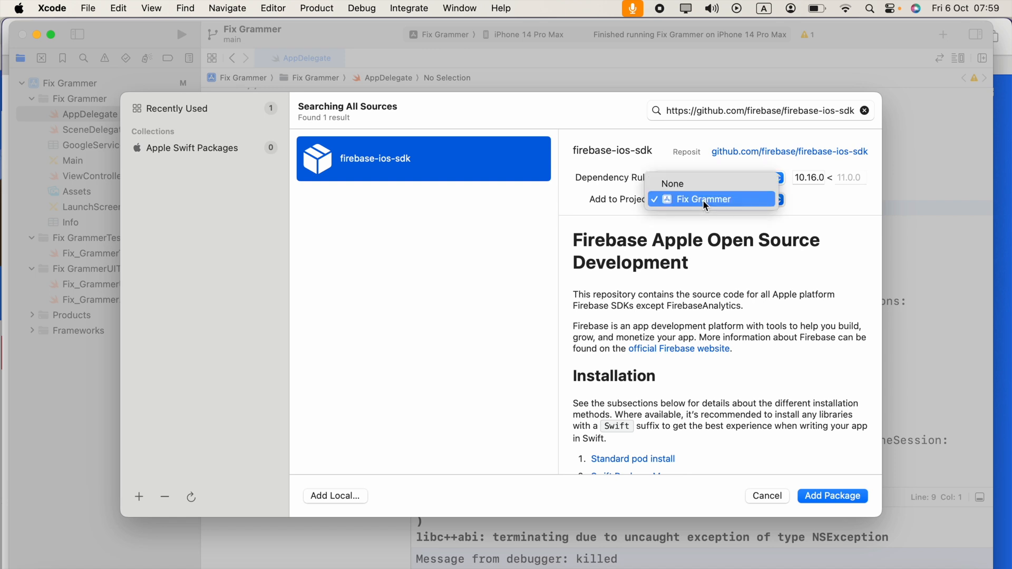
{"action": "left_click", "coordinate": [702, 199]}
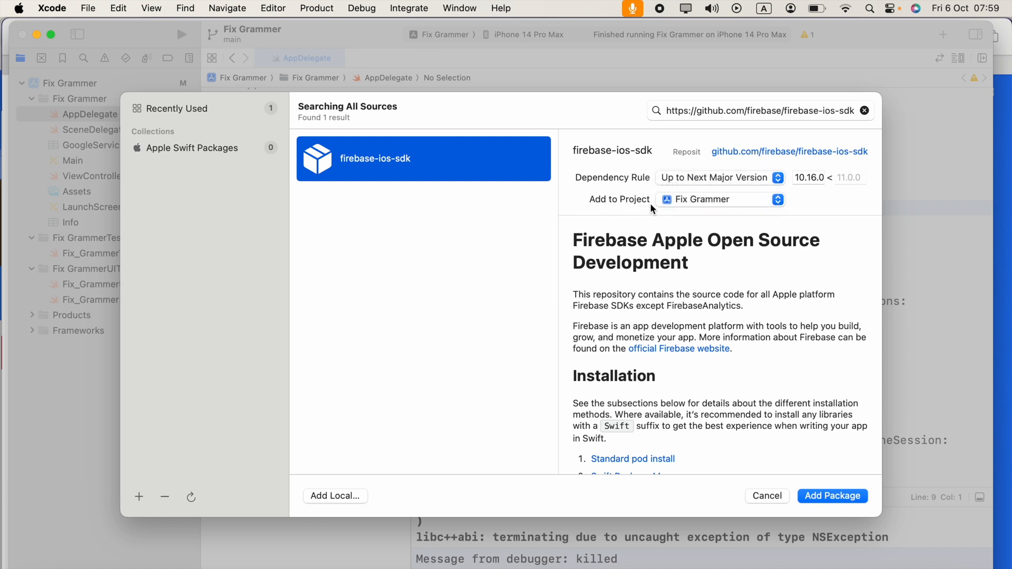
{"action": "left_click", "coordinate": [719, 198]}
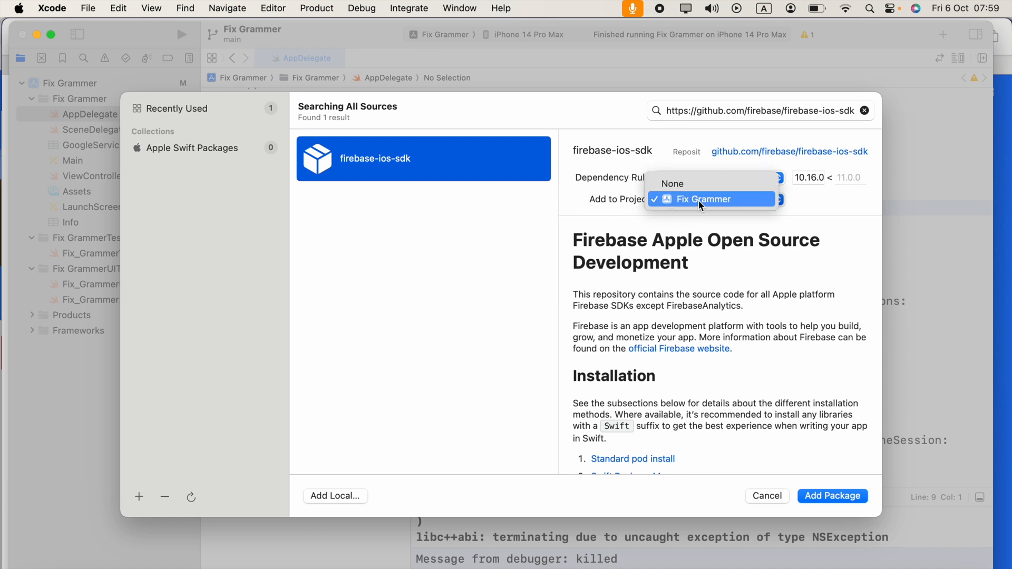
{"action": "left_click", "coordinate": [702, 199]}
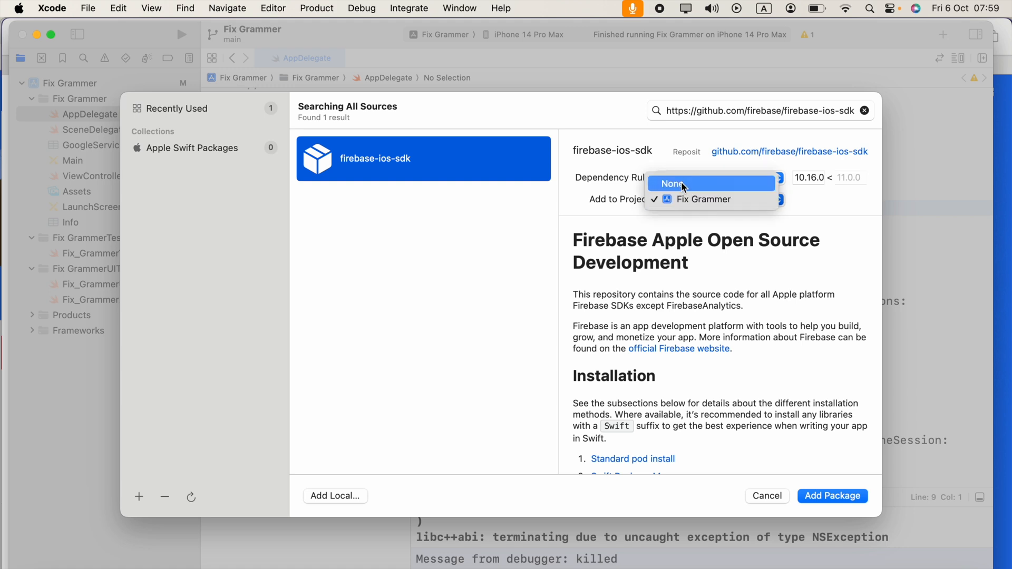
{"action": "left_click", "coordinate": [676, 184]}
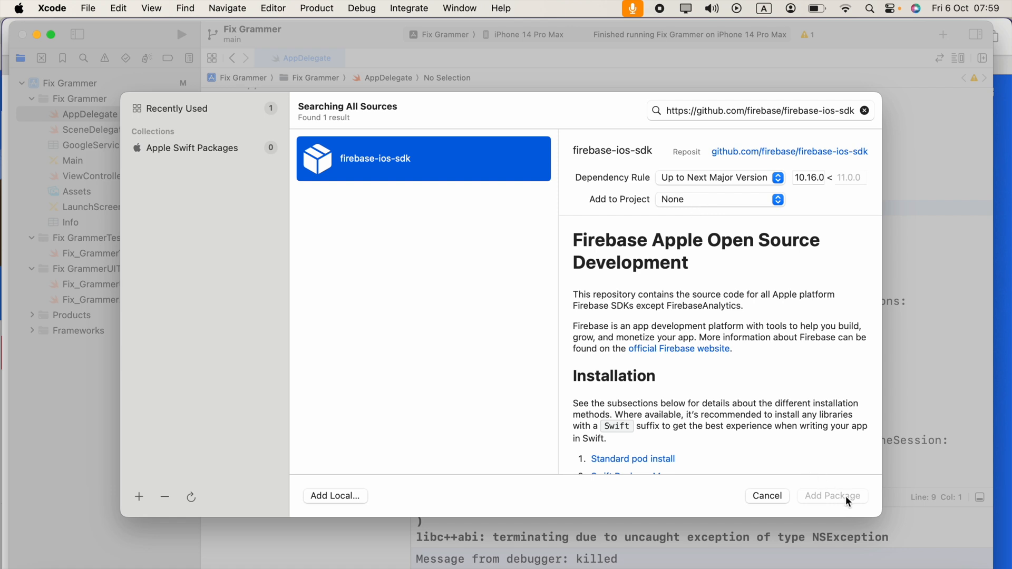
{"action": "left_click", "coordinate": [719, 198]}
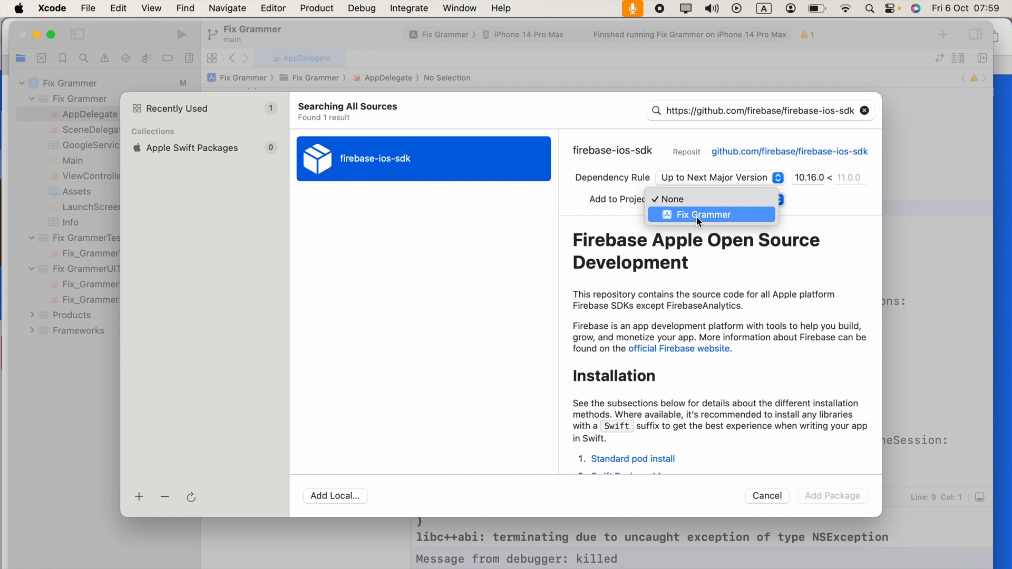
{"action": "left_click", "coordinate": [702, 214]}
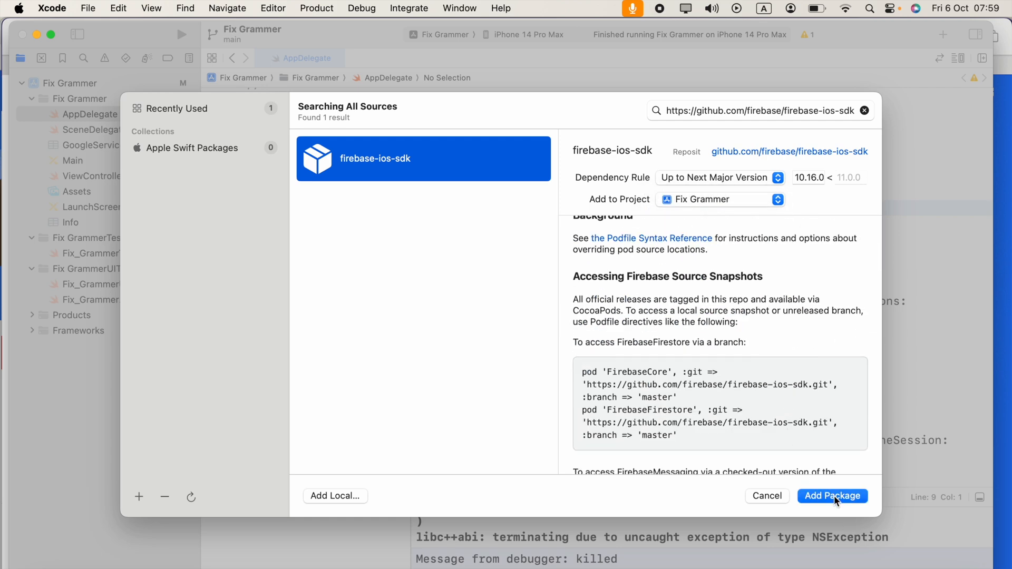
{"action": "left_click", "coordinate": [831, 495]}
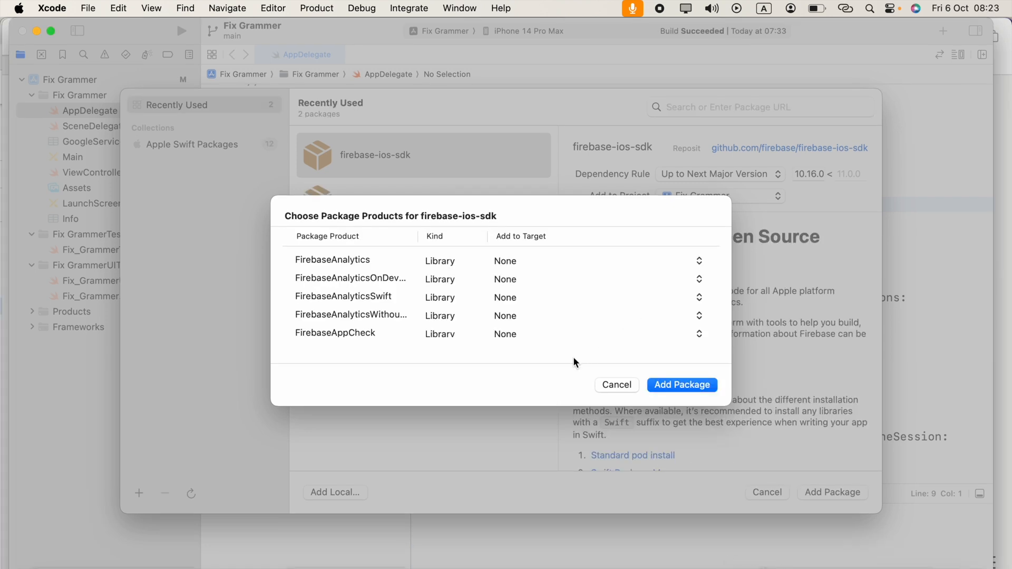
- Review the firebase-ios-sdk package products, such as FirebaseAnalytics, and confirm adding them
{"action": "scroll", "scroll_direction": "down", "scroll_amount": 3}
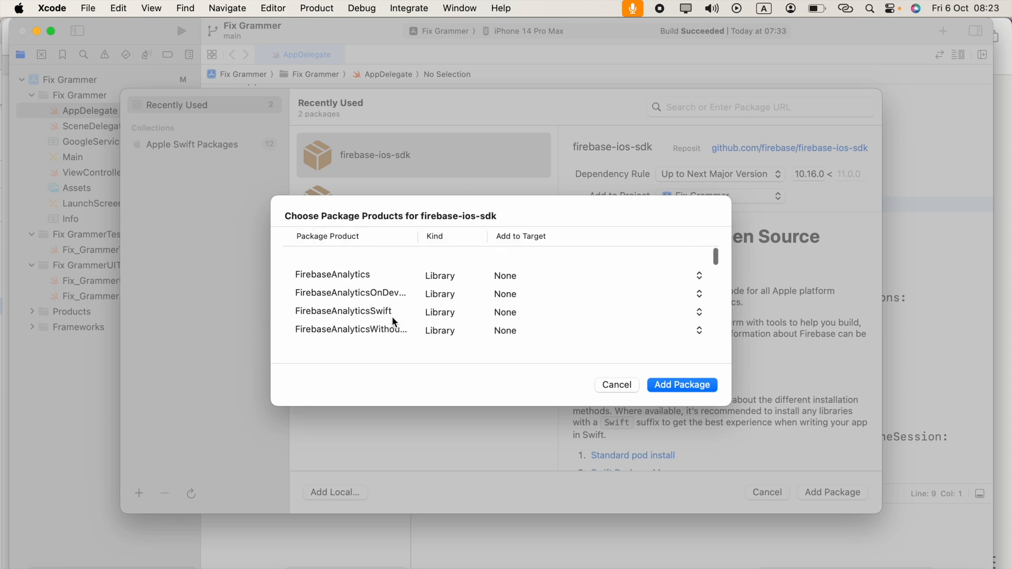
{"action": "scroll", "scroll_direction": "down", "scroll_amount": 3}
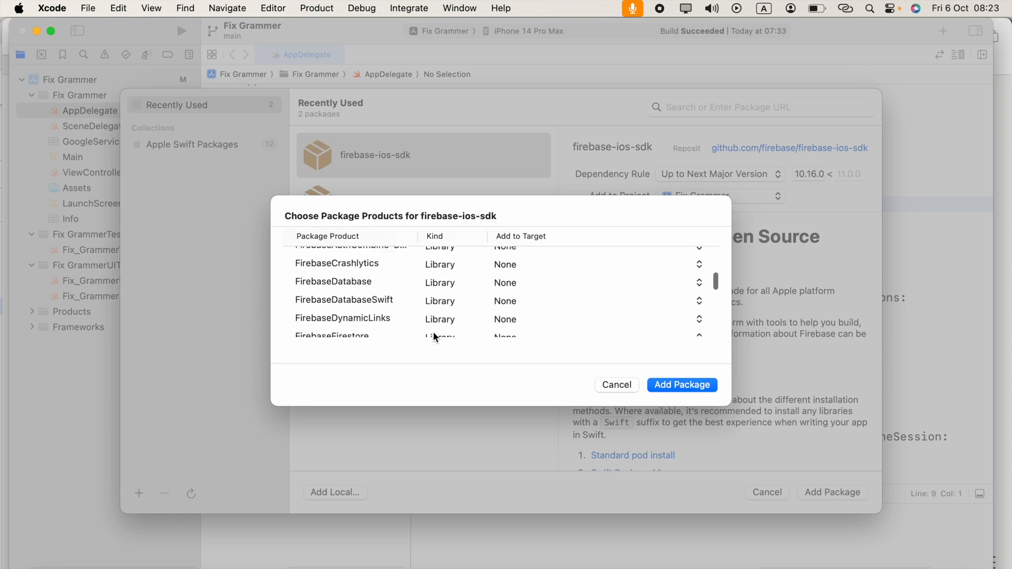
{"action": "scroll", "scroll_direction": "down", "scroll_amount": 3}
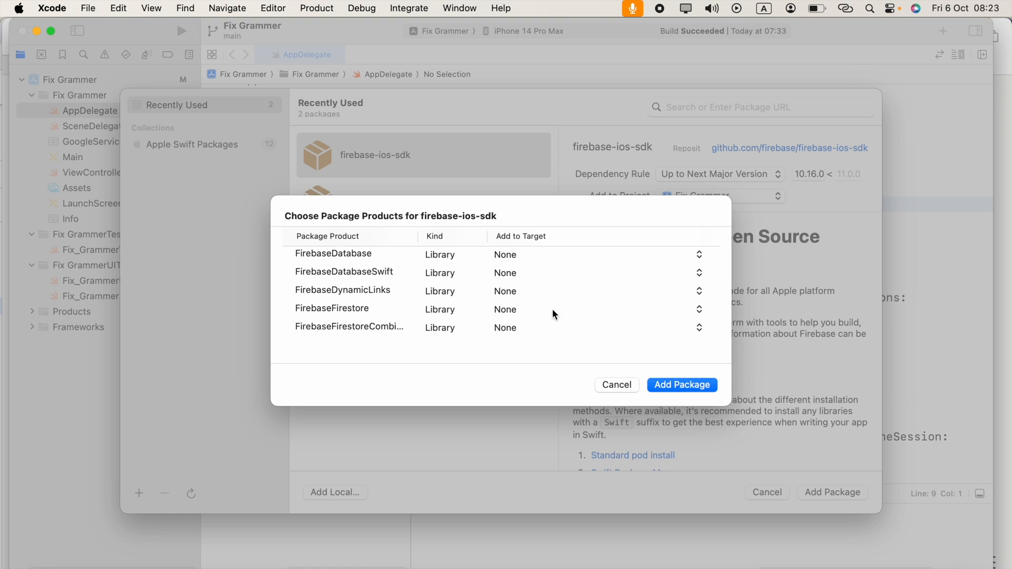
{"action": "mouse_move", "coordinate": [548, 325]}
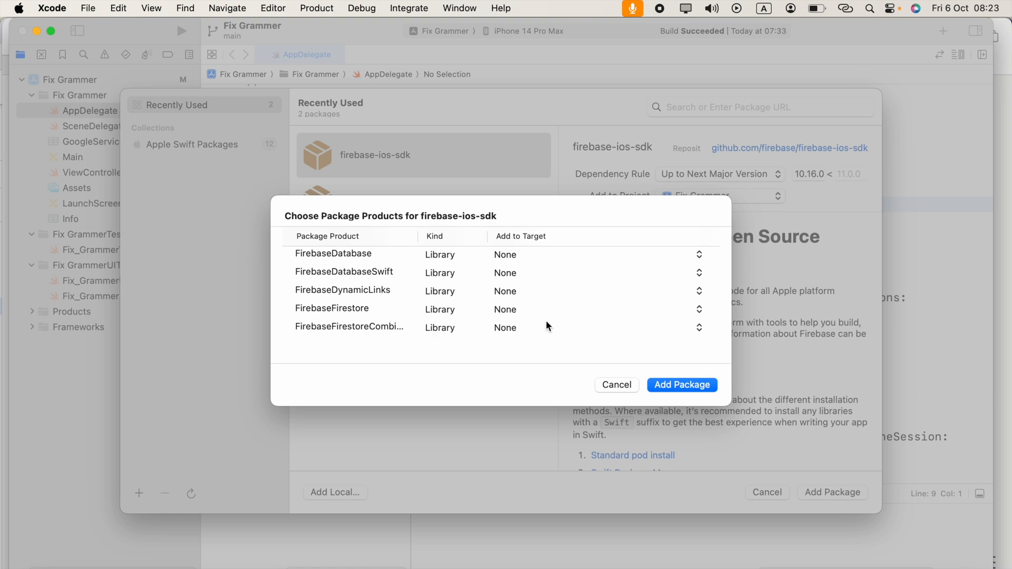
{"action": "scroll", "scroll_direction": "down", "scroll_amount": 3}
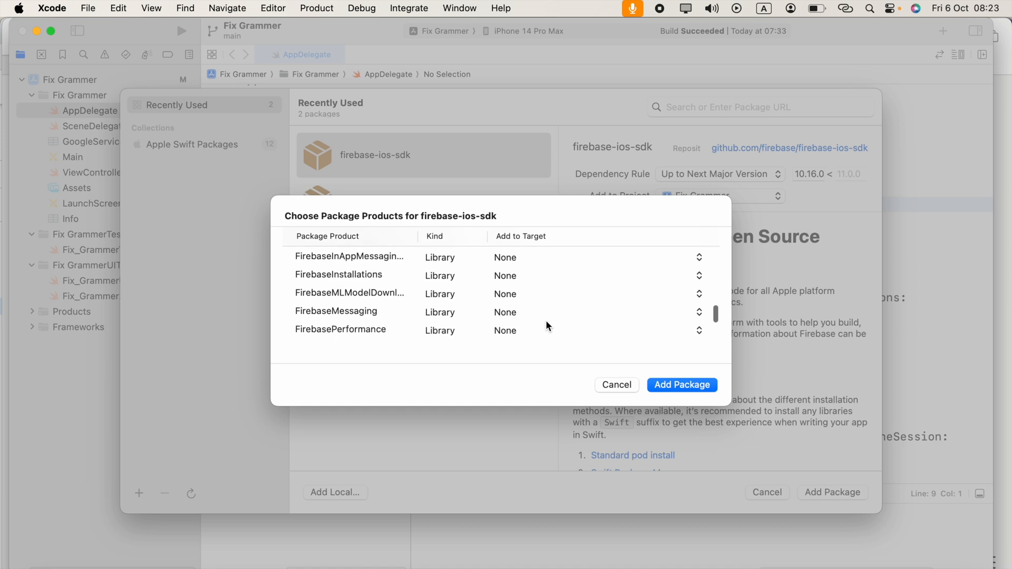
{"action": "scroll", "scroll_direction": "down", "scroll_amount": 3}
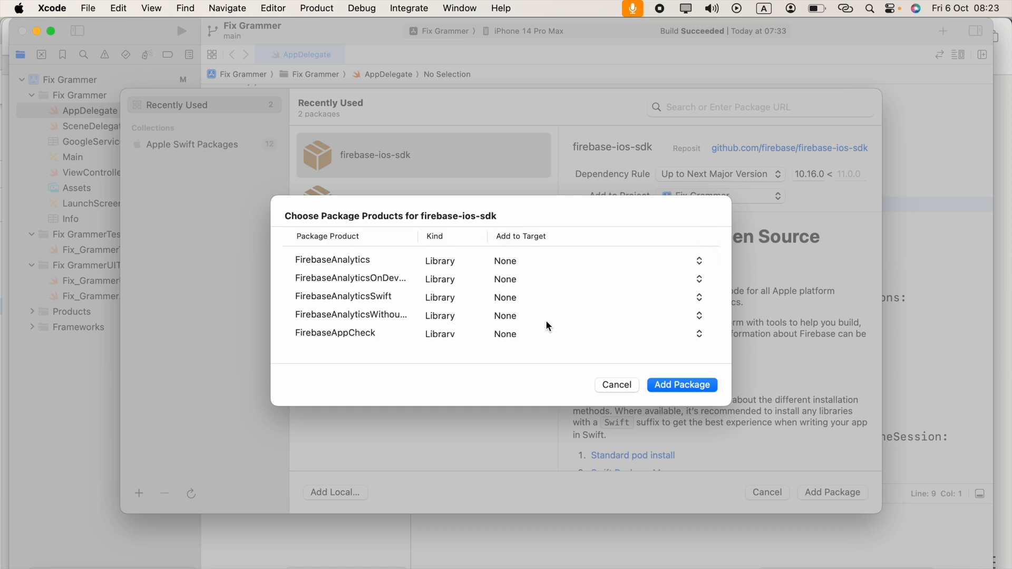
{"action": "mouse_move", "coordinate": [682, 395]}
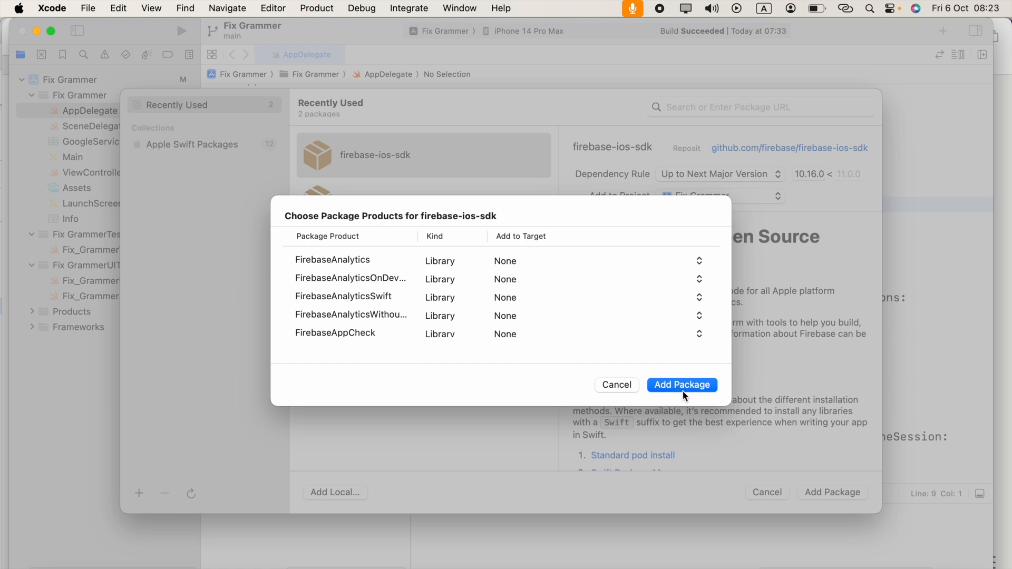
{"action": "left_click", "coordinate": [681, 385]}
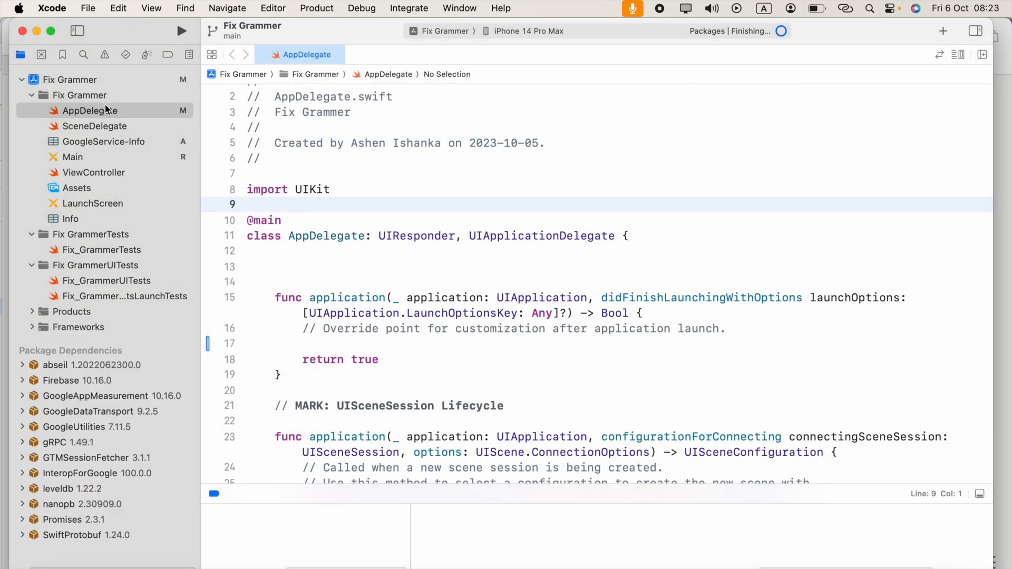
- Type import FirebaseCore in AppDelegate, then delete it after the 'No such module' error
{"action": "left_click", "coordinate": [68, 80]}
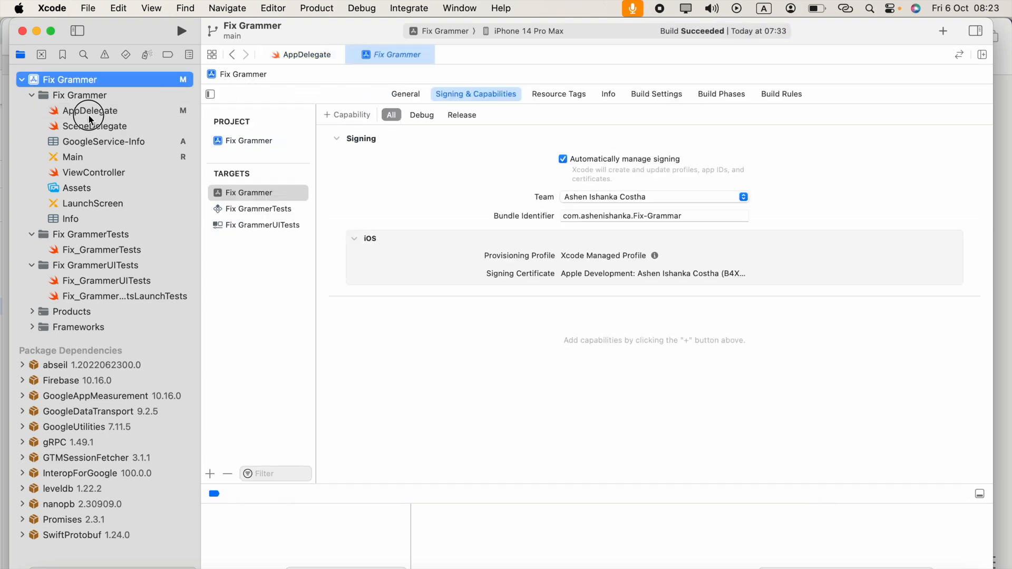
{"action": "left_click", "coordinate": [89, 110]}
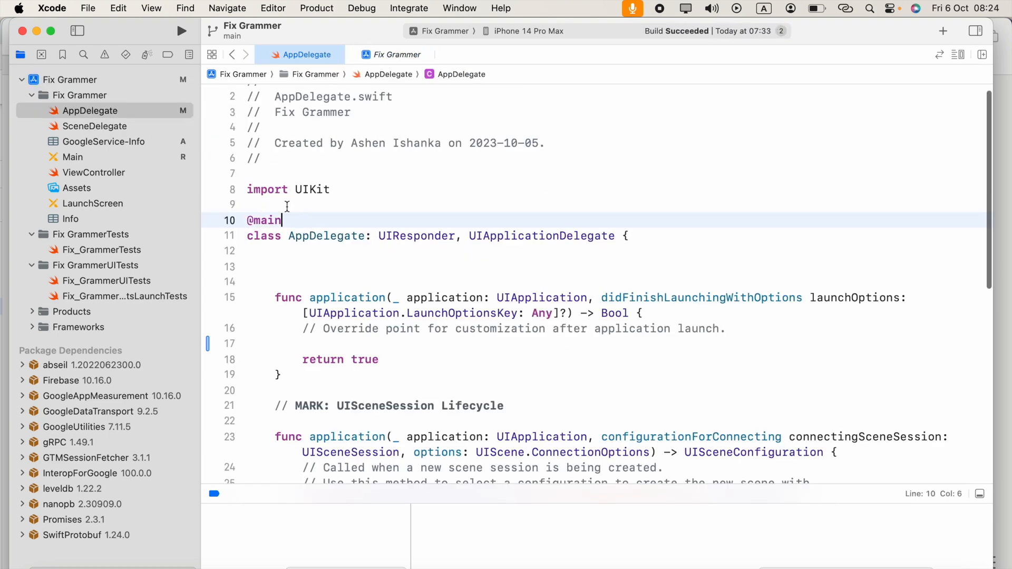
{"action": "type", "text": "import Firebase"}
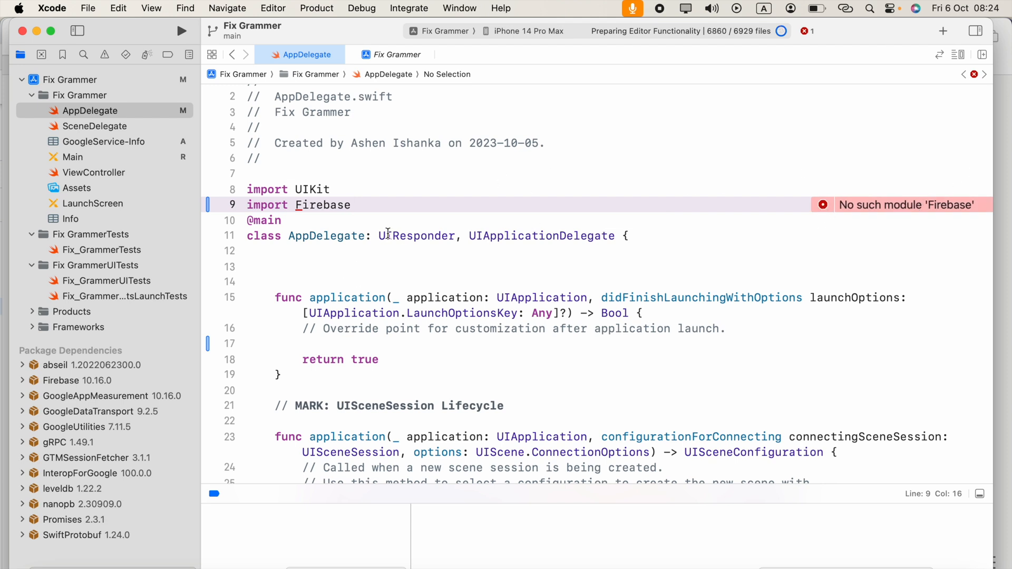
{"action": "type", "text": "Core"}
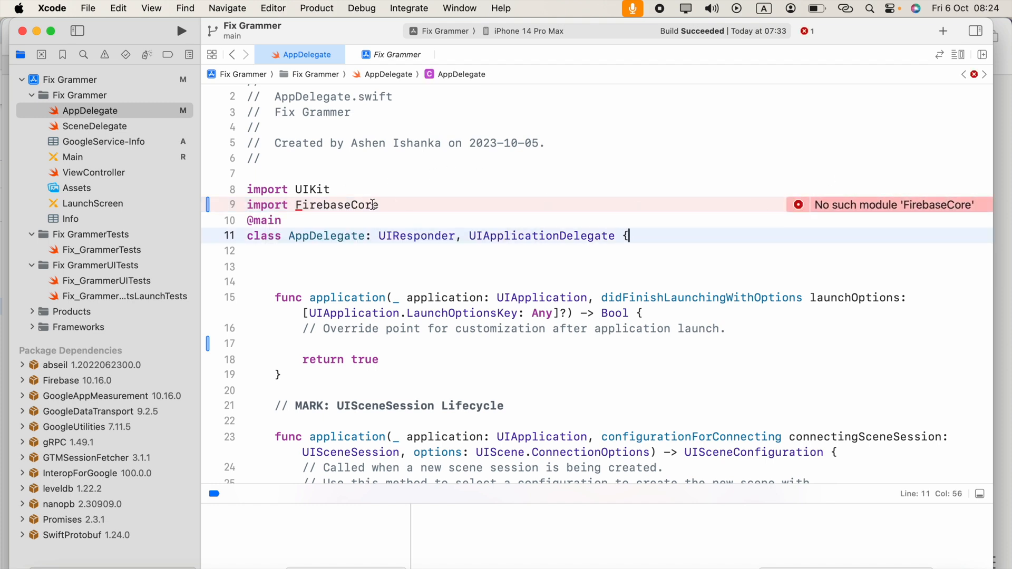
{"action": "triple_click", "coordinate": [313, 205]}
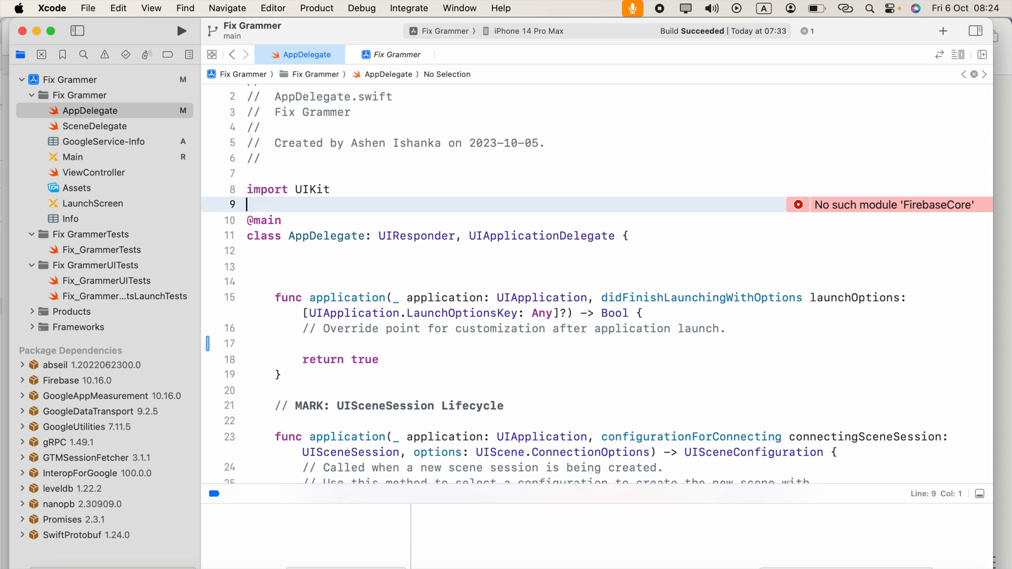
{"action": "left_click", "coordinate": [69, 79]}
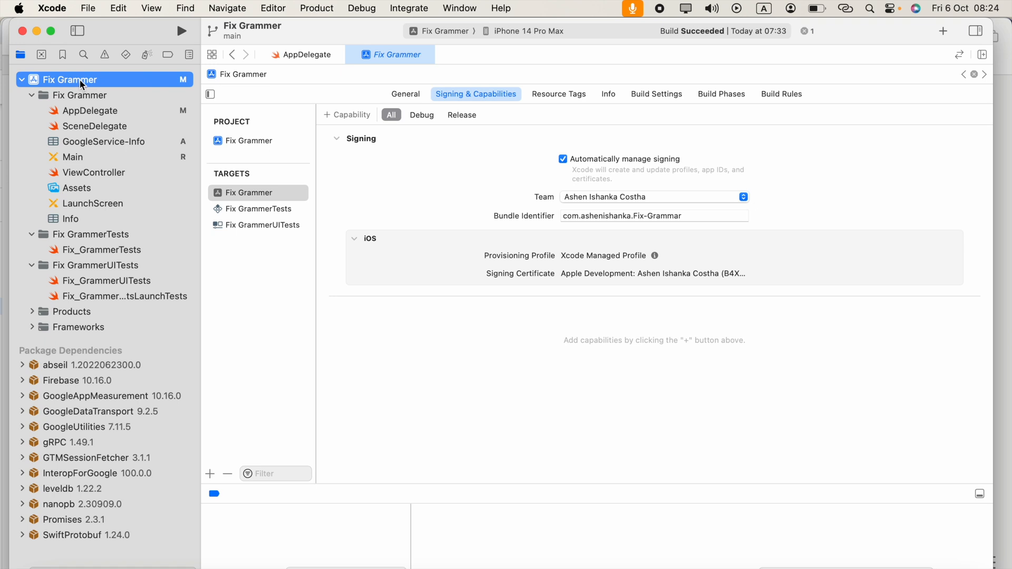
- Show Fix Grammer's General settings scrolled to the empty Frameworks, Libraries, and Embedded Content list
{"action": "left_click", "coordinate": [258, 192]}
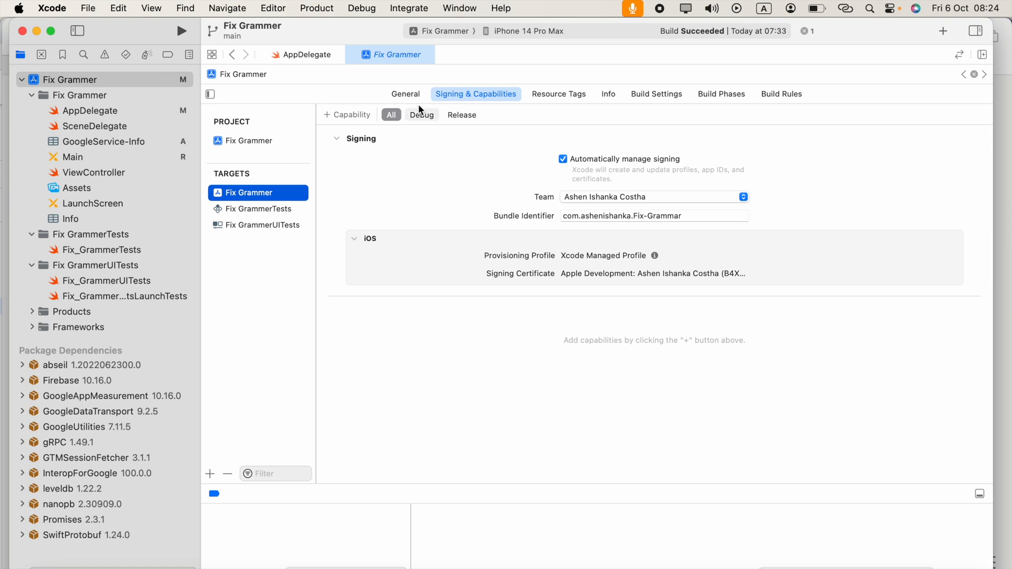
{"action": "left_click", "coordinate": [406, 94]}
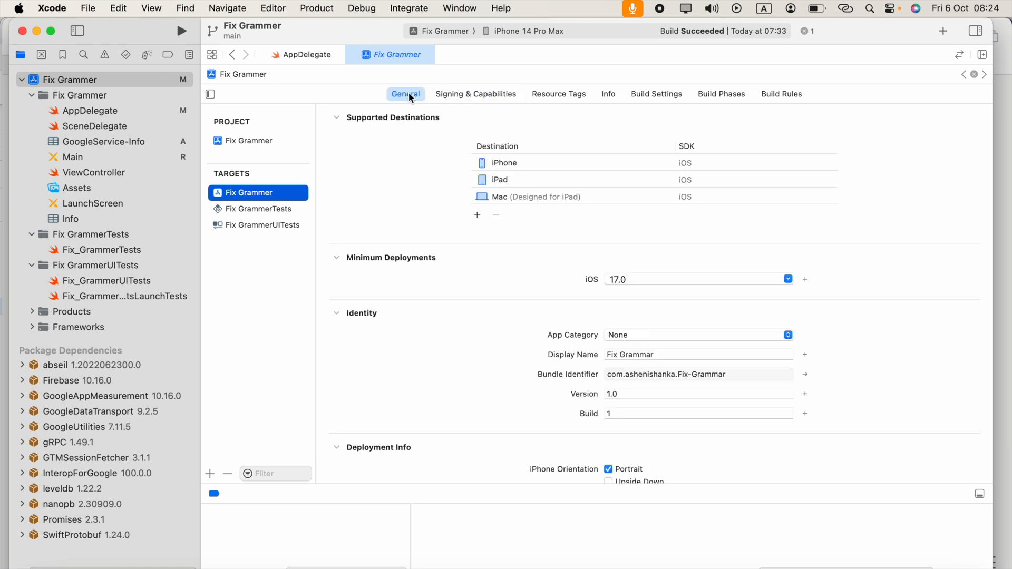
{"action": "scroll", "scroll_direction": "down", "scroll_amount": 3}
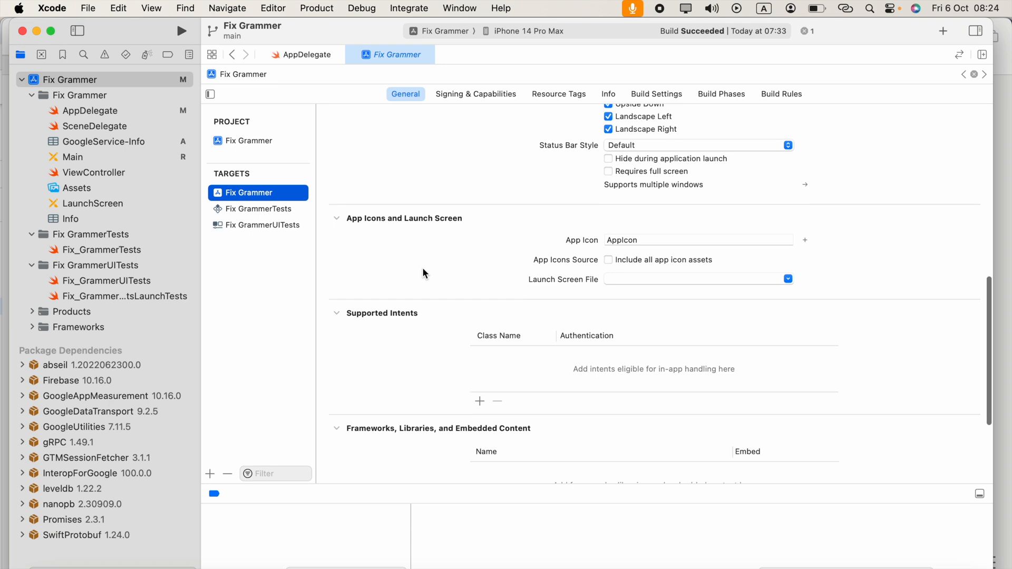
{"action": "scroll", "scroll_direction": "down", "scroll_amount": 3}
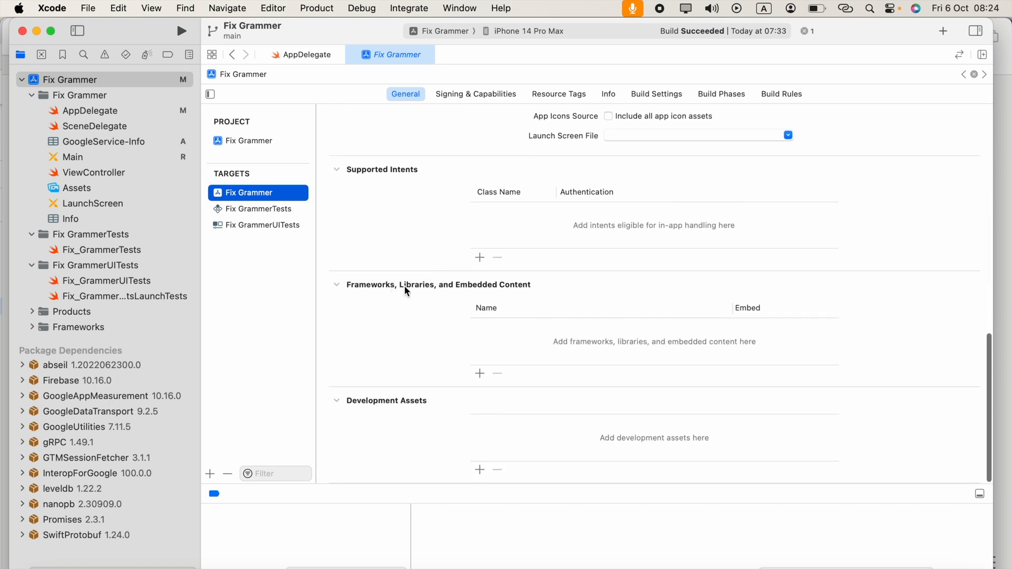
{"action": "mouse_move", "coordinate": [497, 316]}
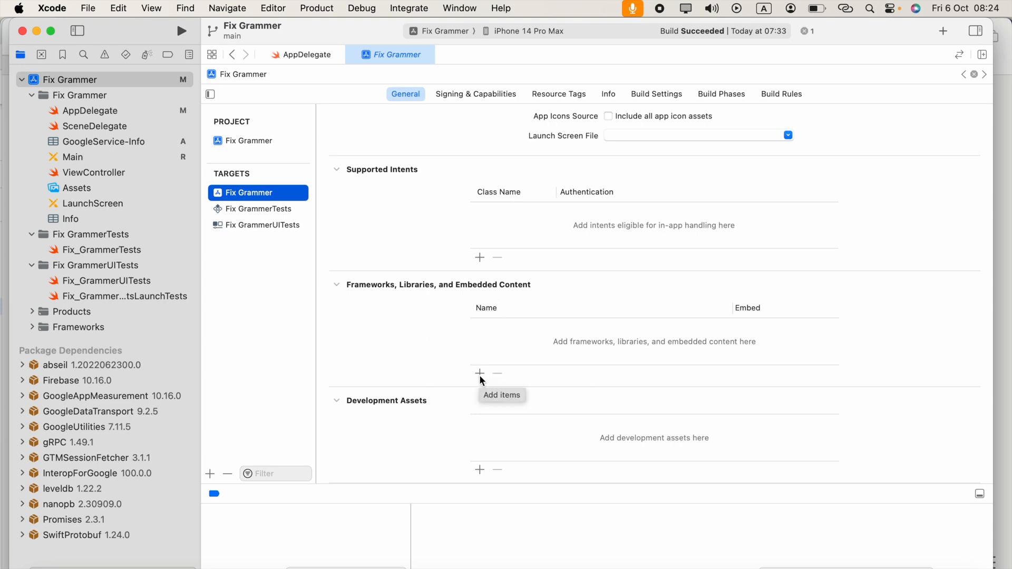
- Link FirebaseAuth, FirebaseDatabase and FirebaseAnalytics to the Fix Grammer target
{"action": "left_click", "coordinate": [480, 373]}
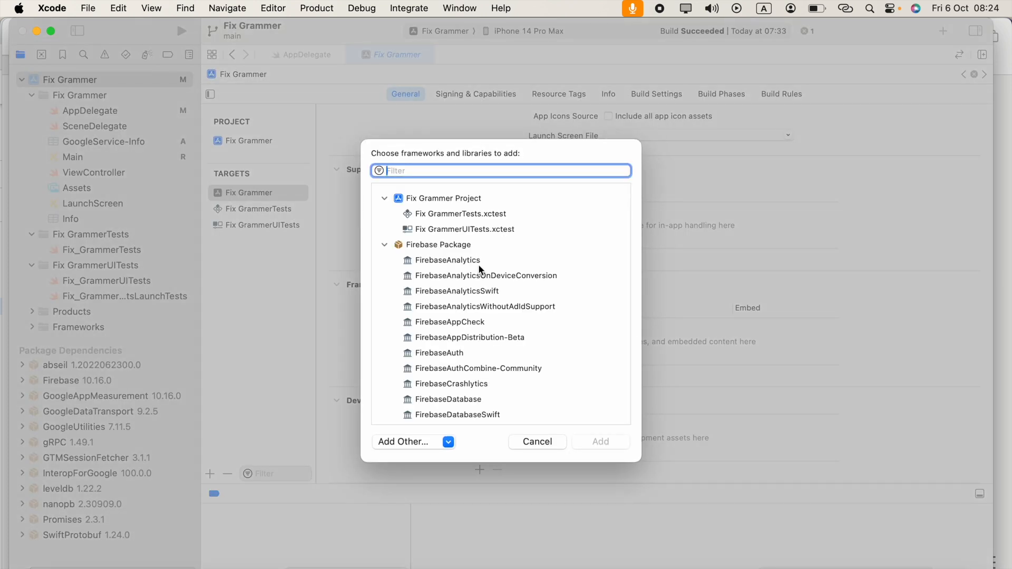
{"action": "scroll", "scroll_direction": "down", "scroll_amount": 3}
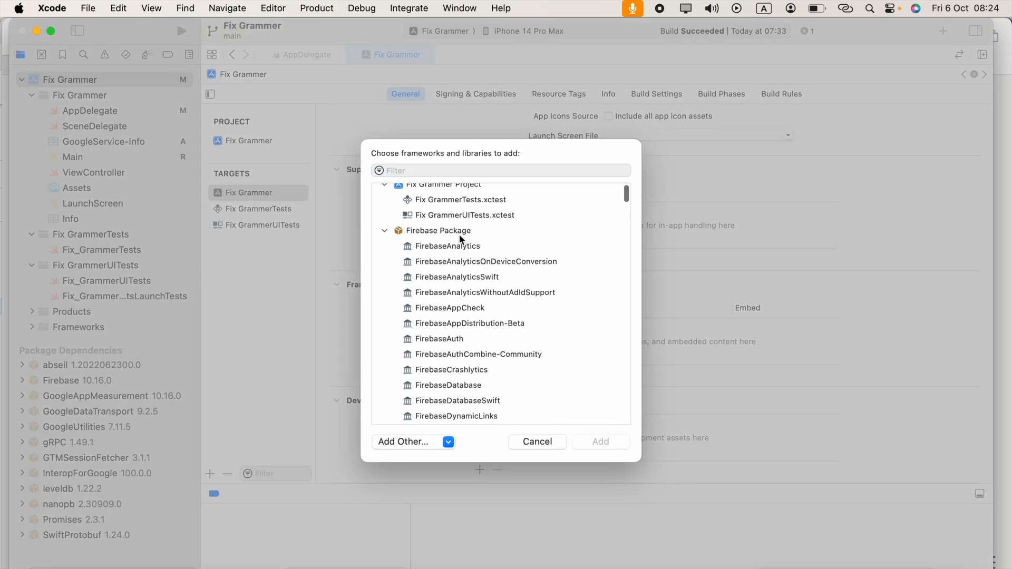
{"action": "scroll", "scroll_direction": "down", "scroll_amount": 3}
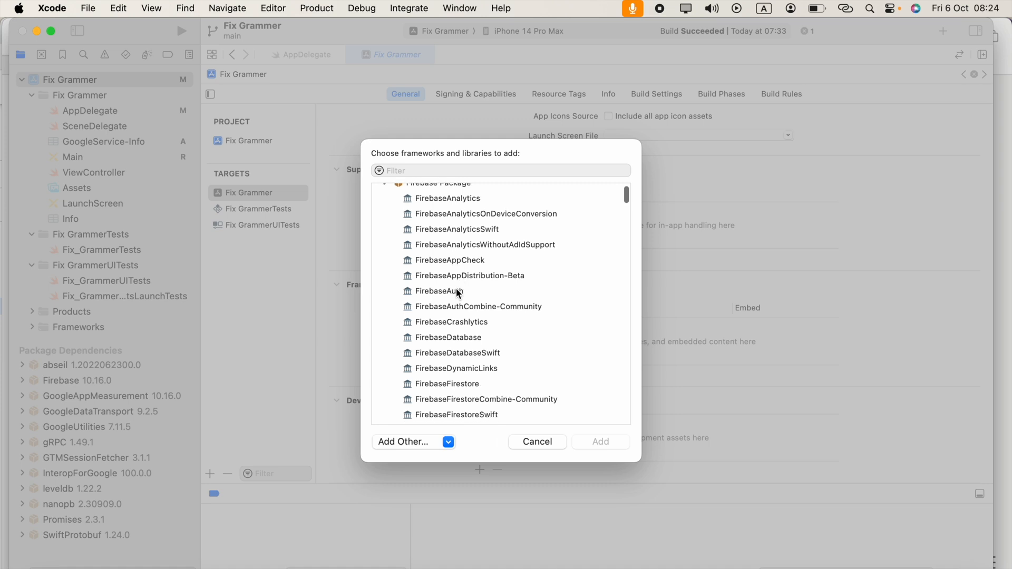
{"action": "left_click", "coordinate": [439, 290]}
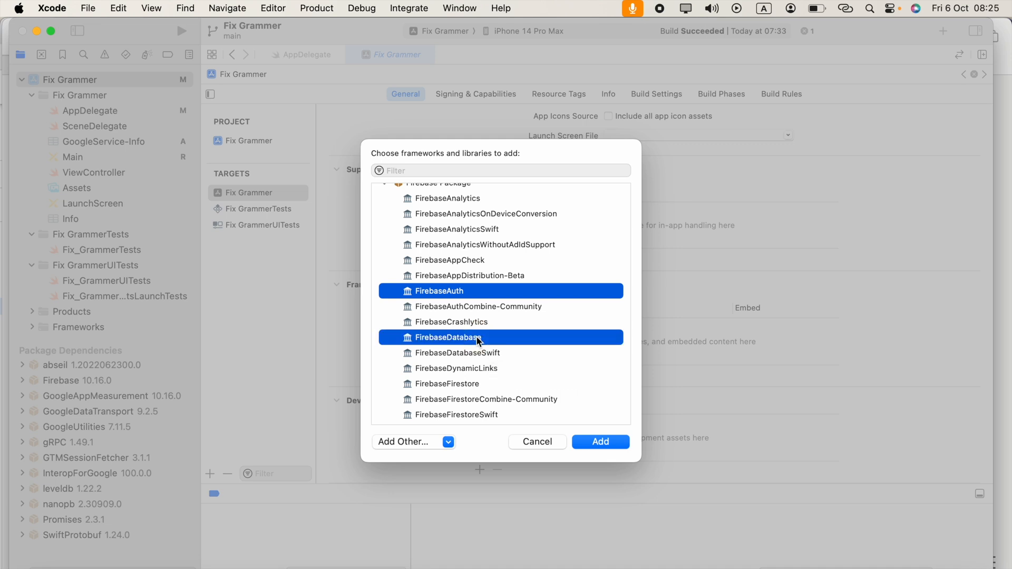
{"action": "scroll", "scroll_direction": "down", "scroll_amount": 3}
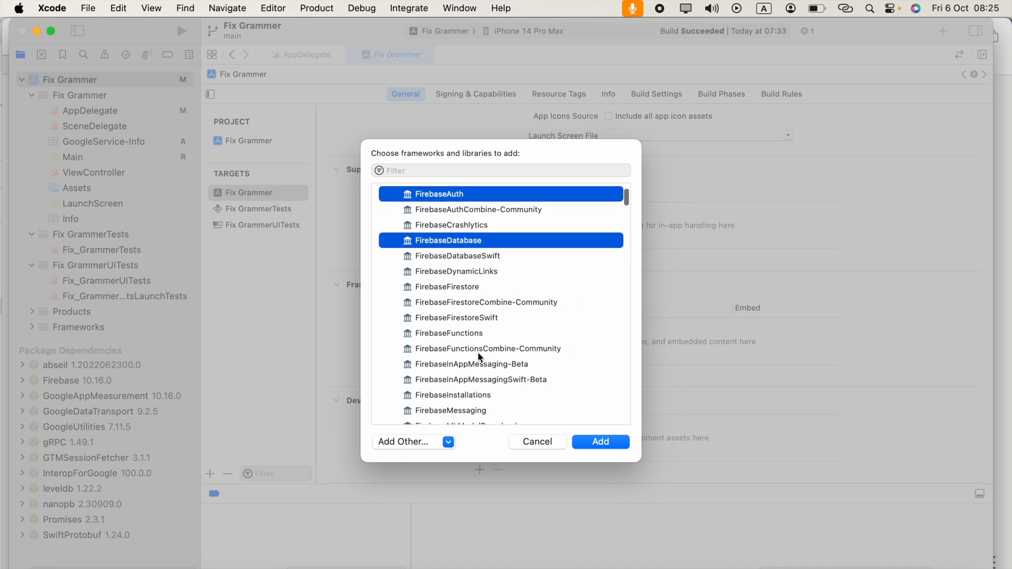
{"action": "scroll", "scroll_direction": "down", "scroll_amount": 3}
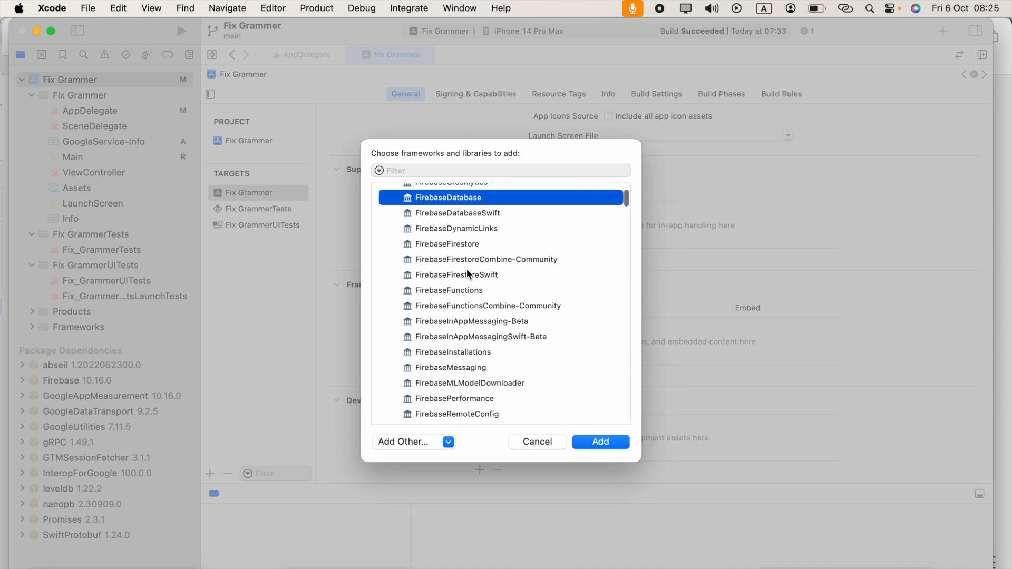
{"action": "scroll", "scroll_direction": "down", "scroll_amount": 3}
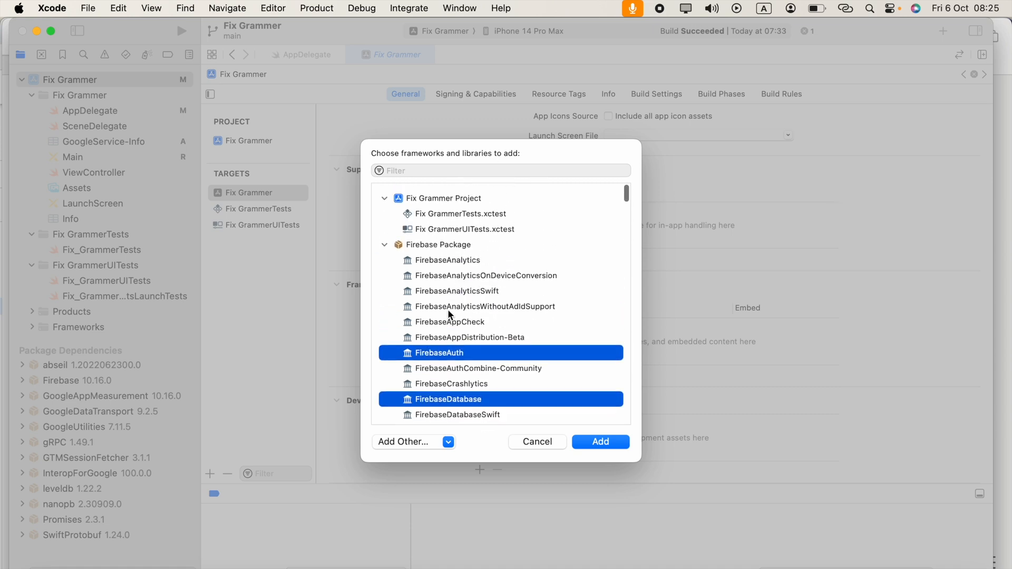
{"action": "left_click", "coordinate": [448, 259]}
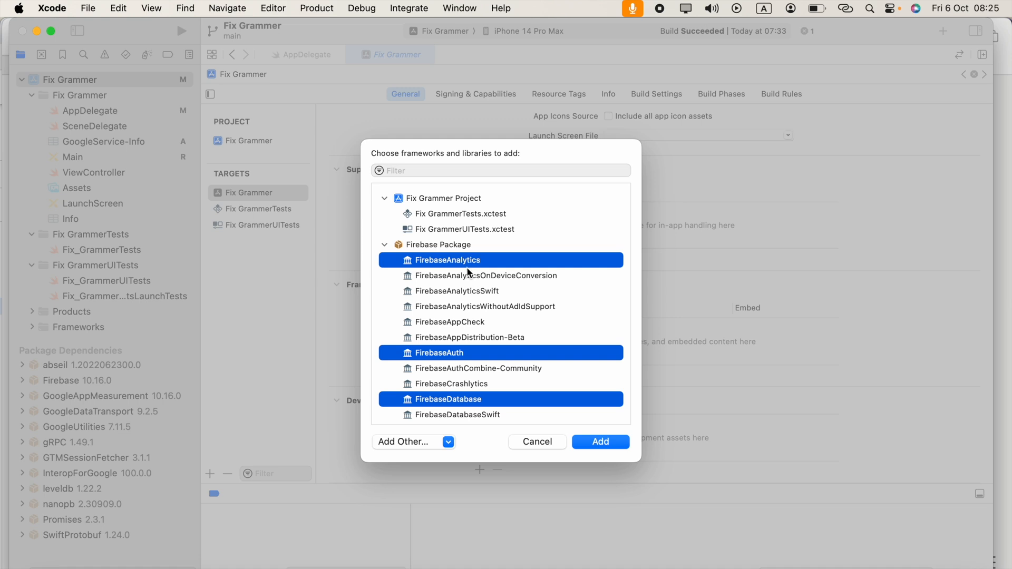
{"action": "scroll", "scroll_direction": "down", "scroll_amount": 3}
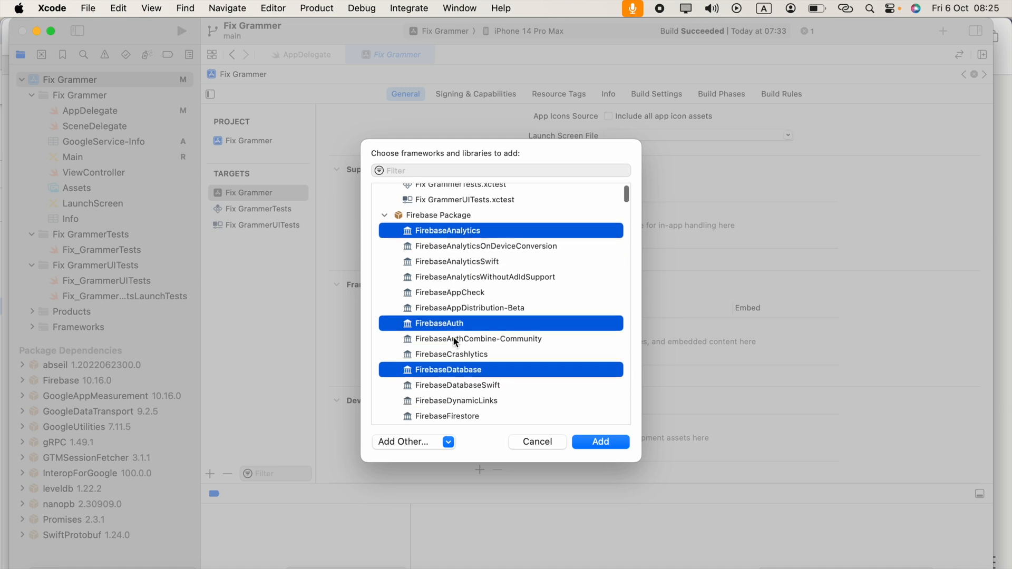
{"action": "scroll", "scroll_direction": "down", "scroll_amount": 3}
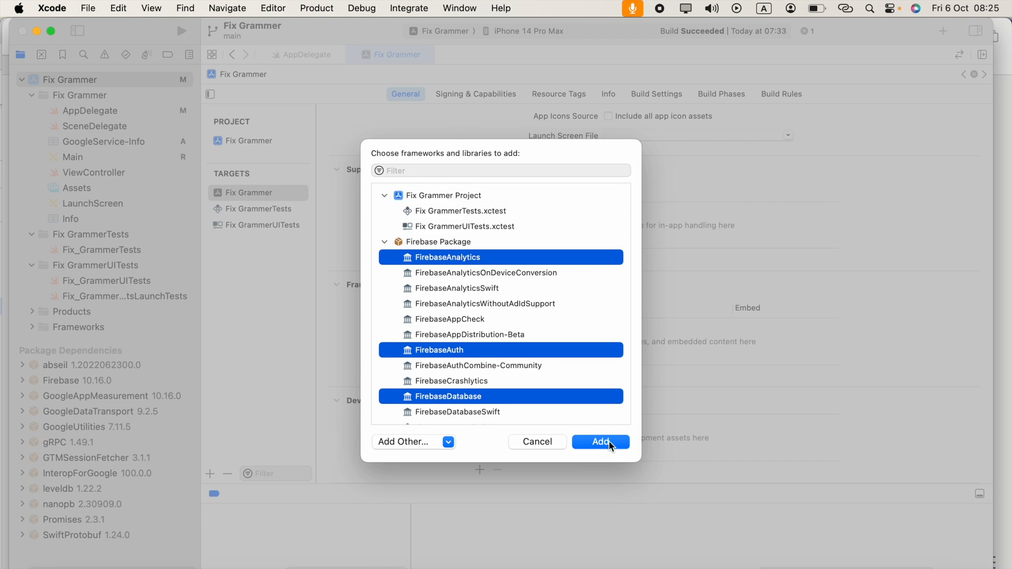
{"action": "left_click", "coordinate": [599, 442]}
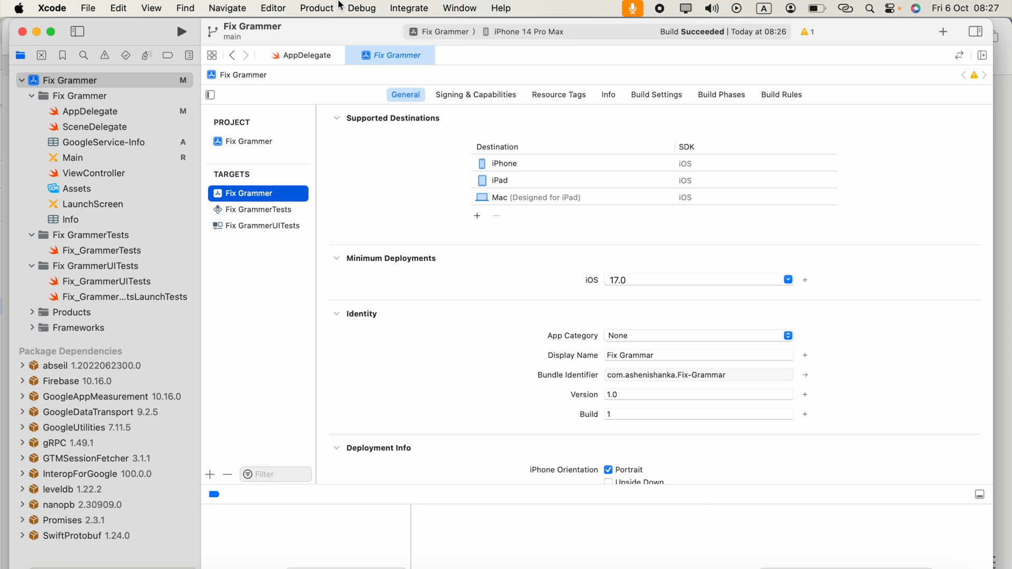
- Build the Fix Grammer project from the Product menu
{"action": "left_click", "coordinate": [317, 8]}
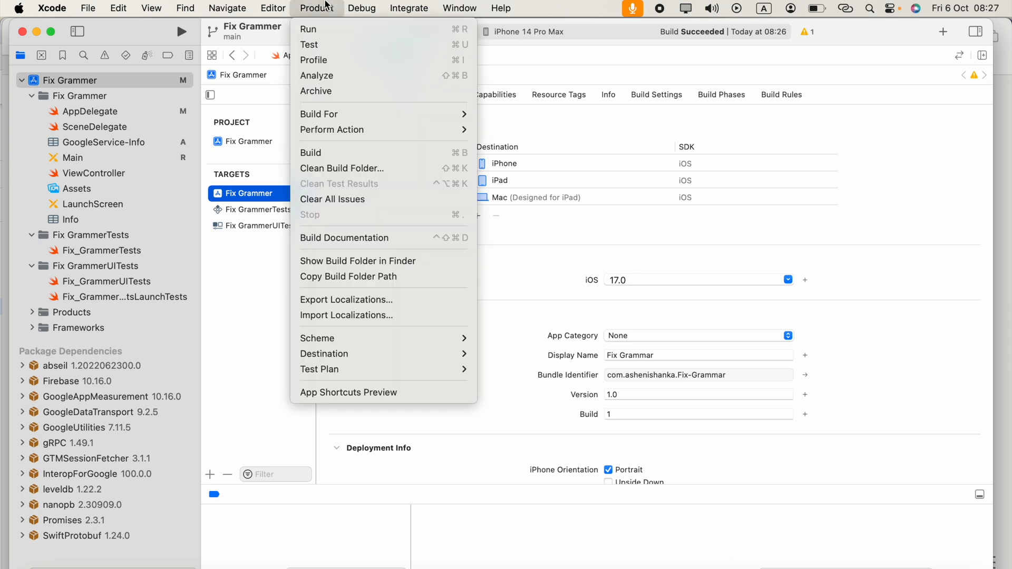
{"action": "mouse_move", "coordinate": [342, 152]}
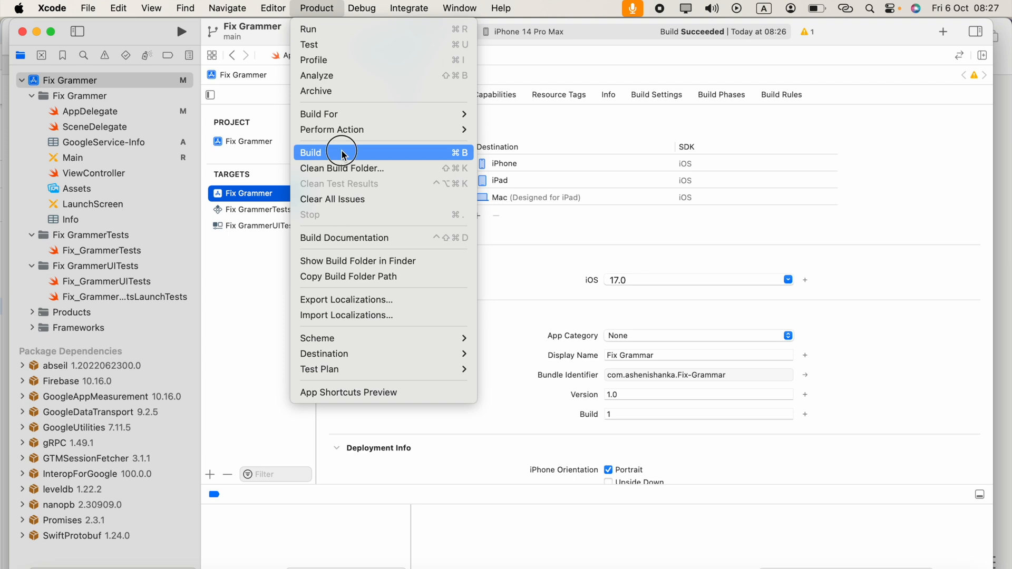
{"action": "left_click", "coordinate": [311, 153]}
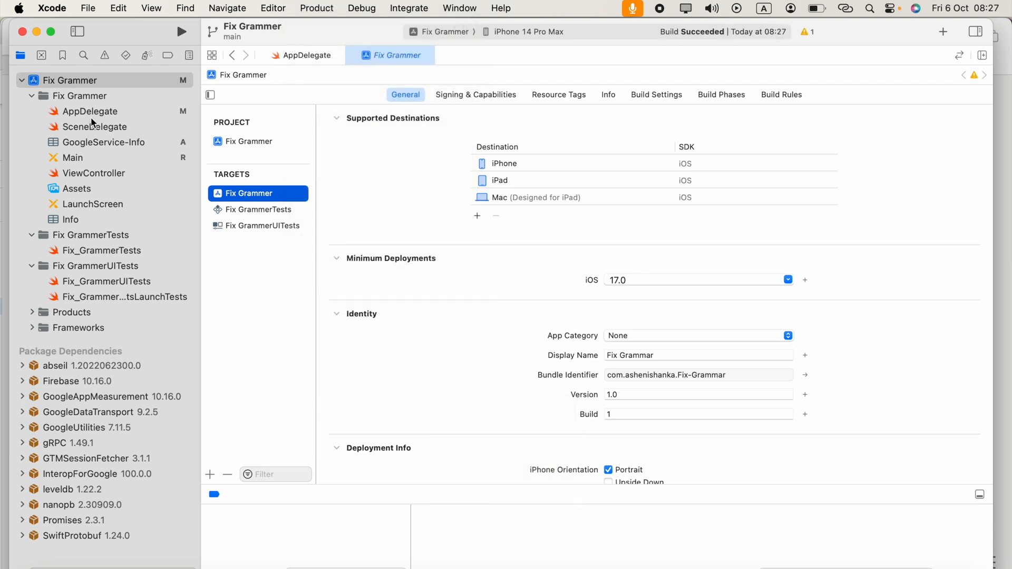
- In AppDelegate.swift, add 'import Firebase' and call FirebaseApp.configure() in didFinishLaunchingWithOptions
{"action": "left_click", "coordinate": [89, 111]}
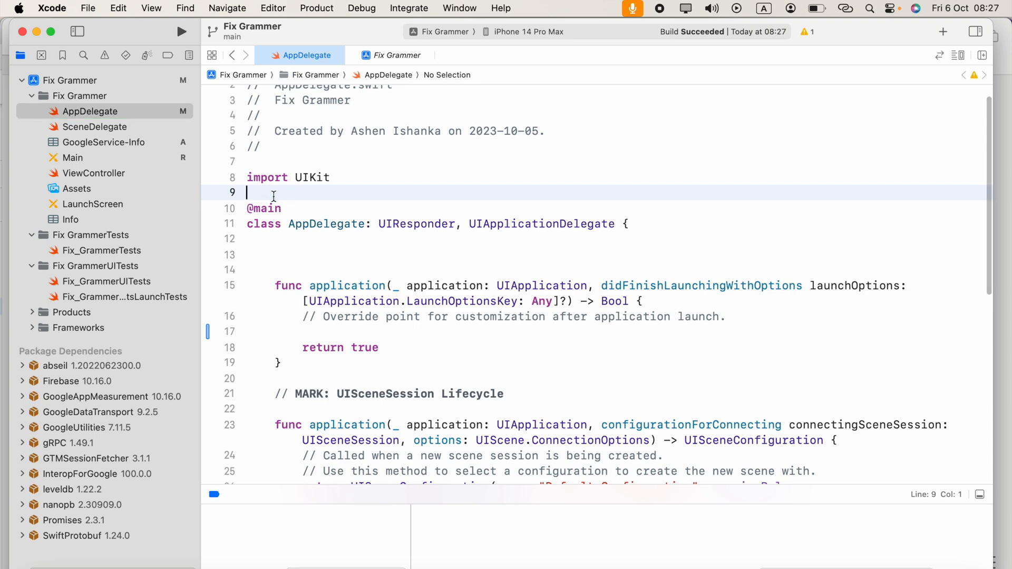
{"action": "type", "text": "import Firebase"}
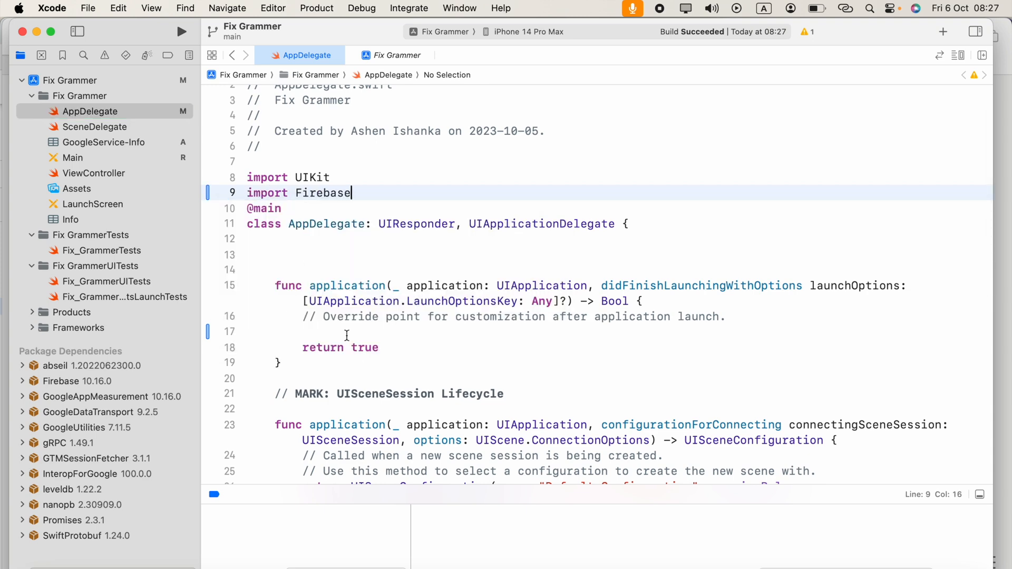
{"action": "left_click", "coordinate": [653, 285]}
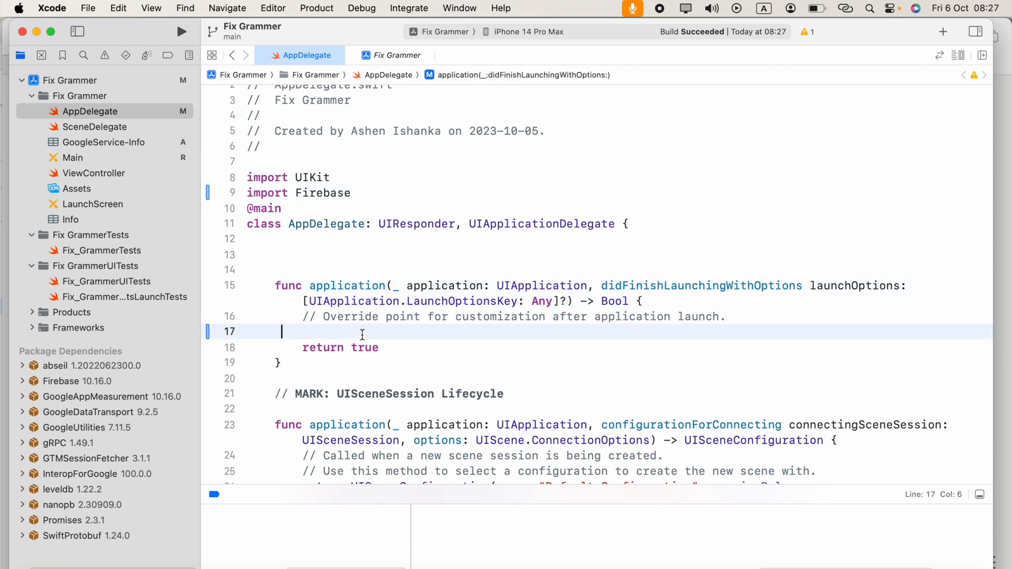
{"action": "type", "text": "FirebaseApp.con"}
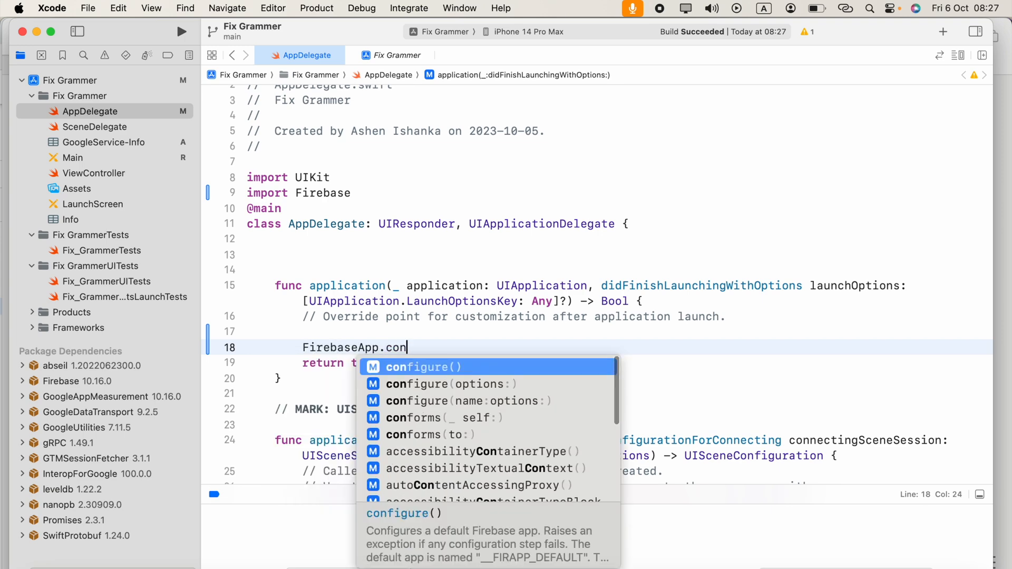
{"action": "key", "text": "return"}
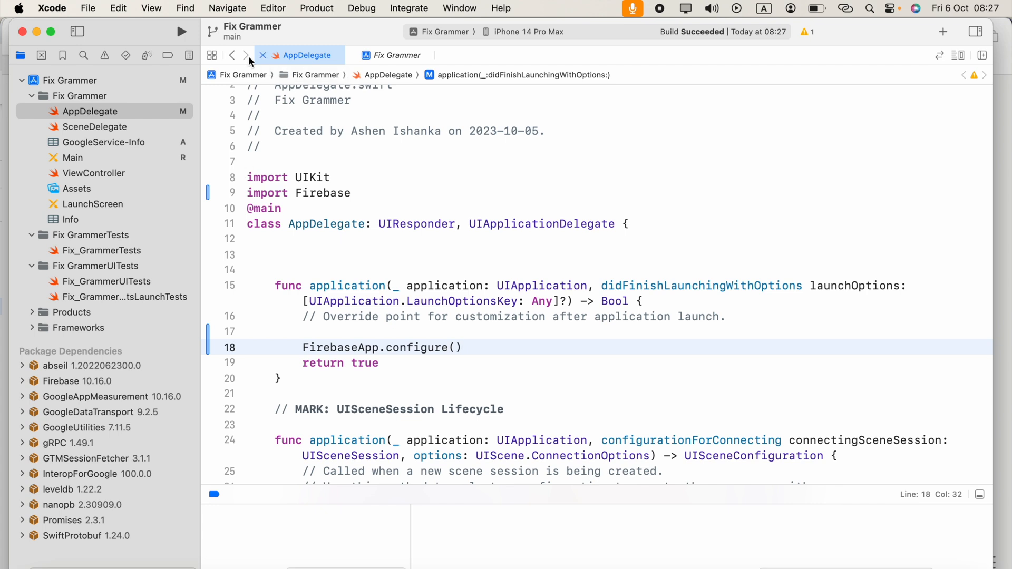
- Run Fix Grammer on the iPhone 14 Pro Max simulator
{"action": "left_click", "coordinate": [181, 32]}
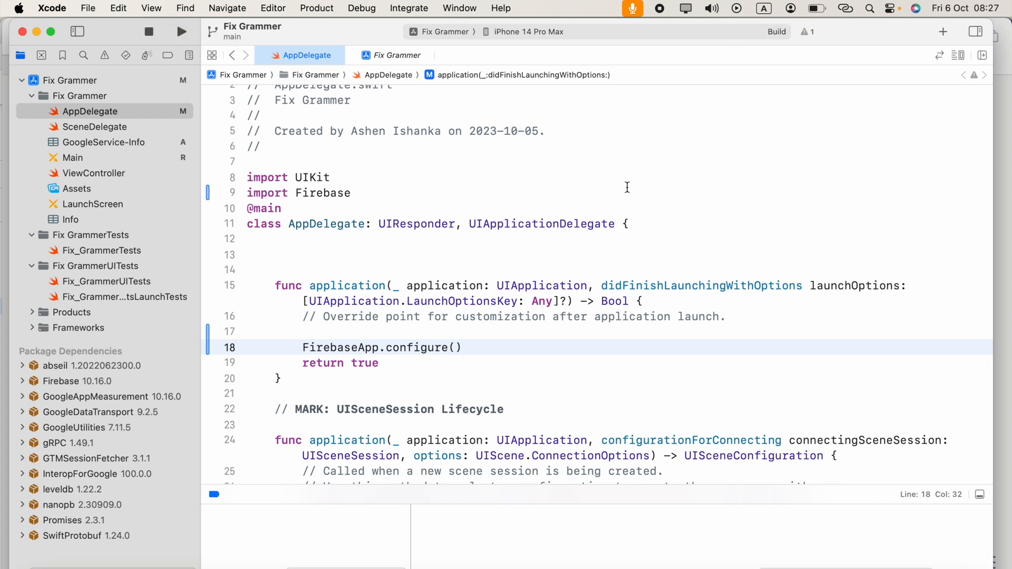
{"action": "left_click", "coordinate": [181, 31]}
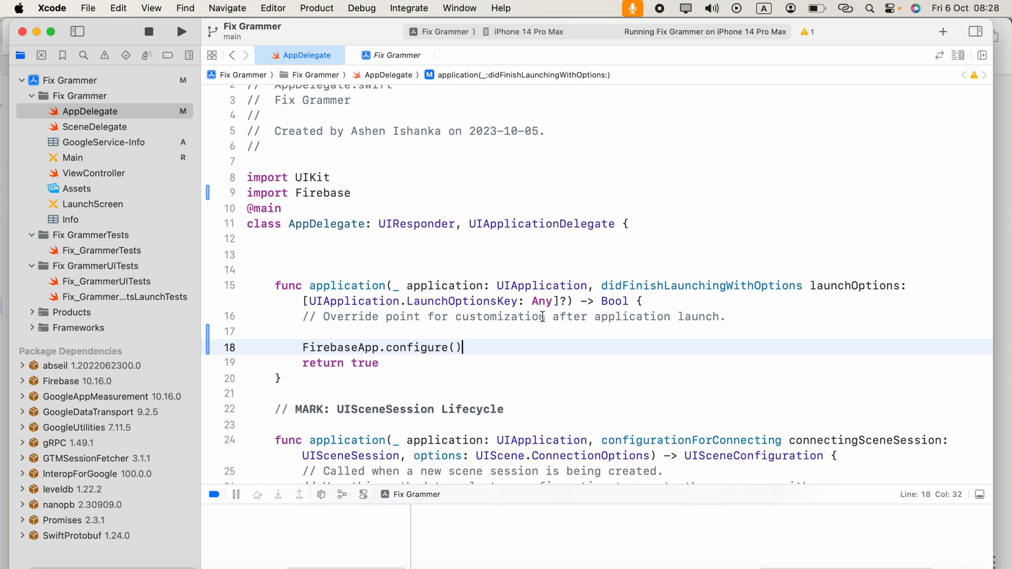
{"action": "mouse_move", "coordinate": [664, 12]}
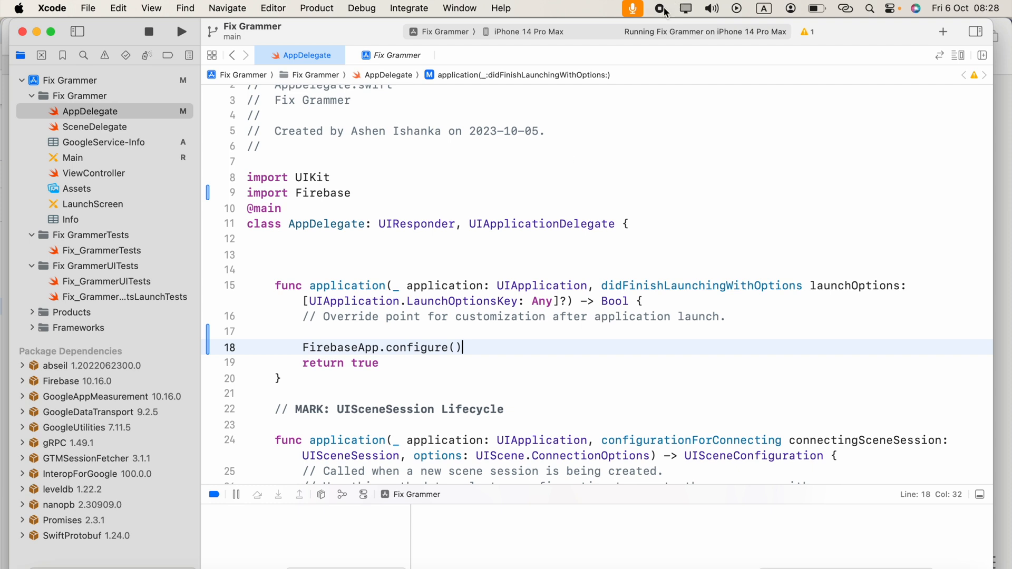